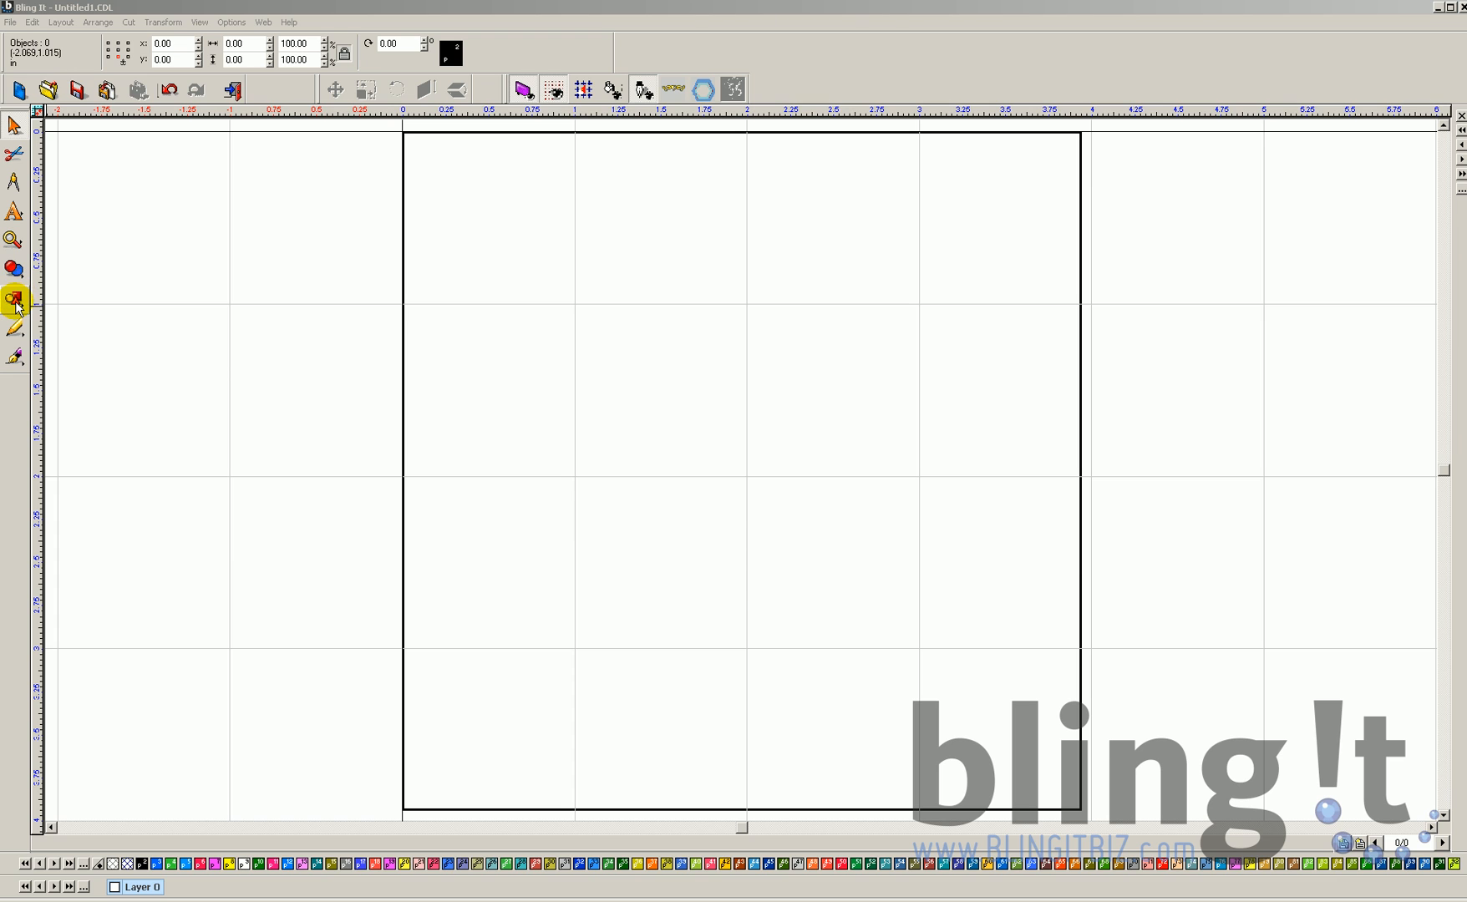
Select the Star tool from the basic shapes flyout.
click(15, 300)
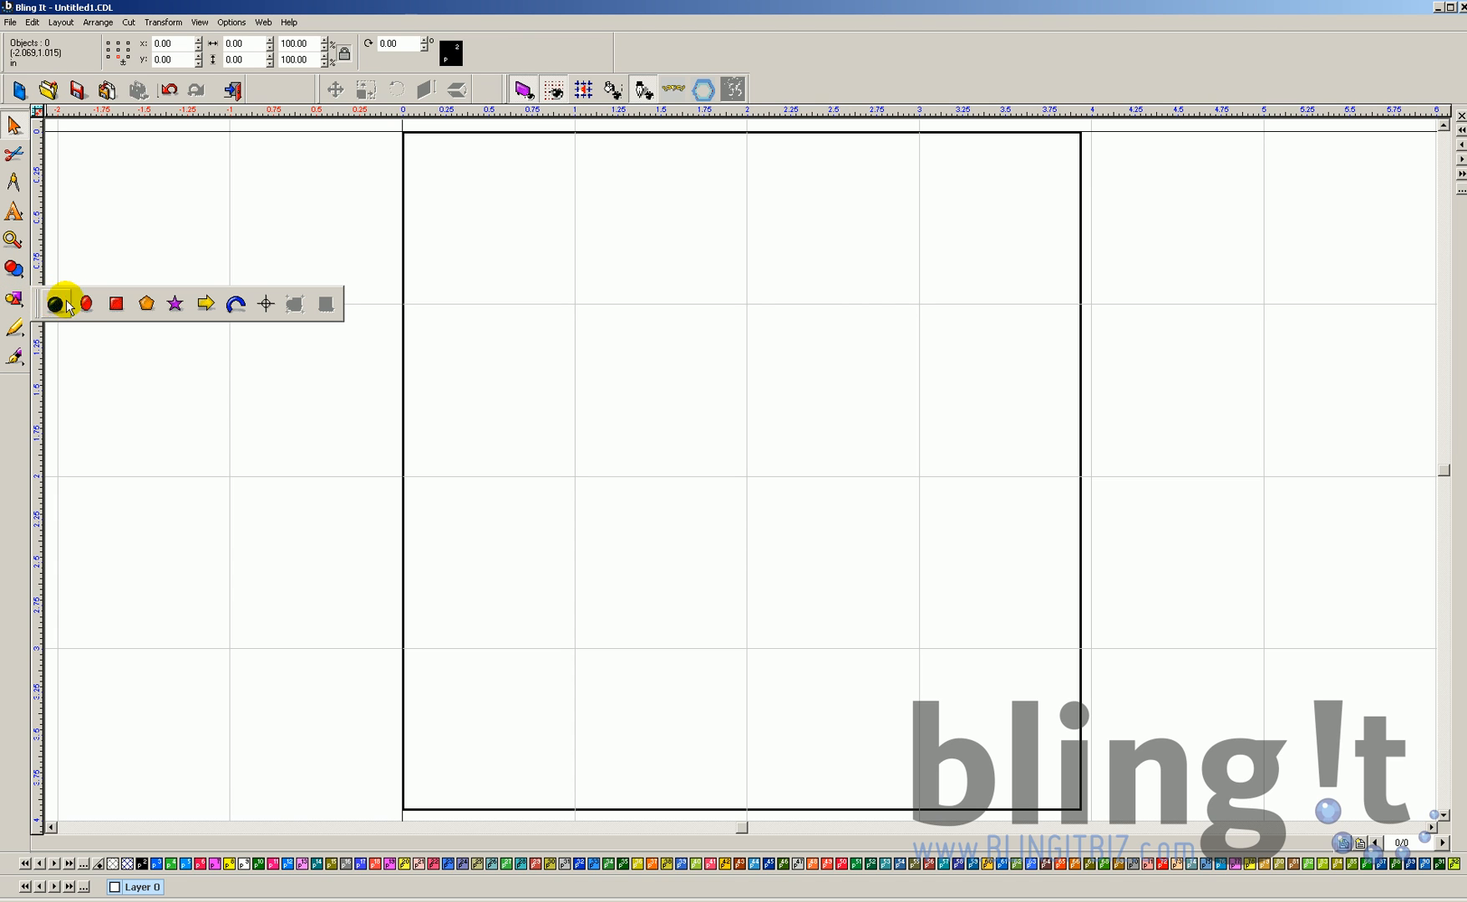
mouse_move(84, 303)
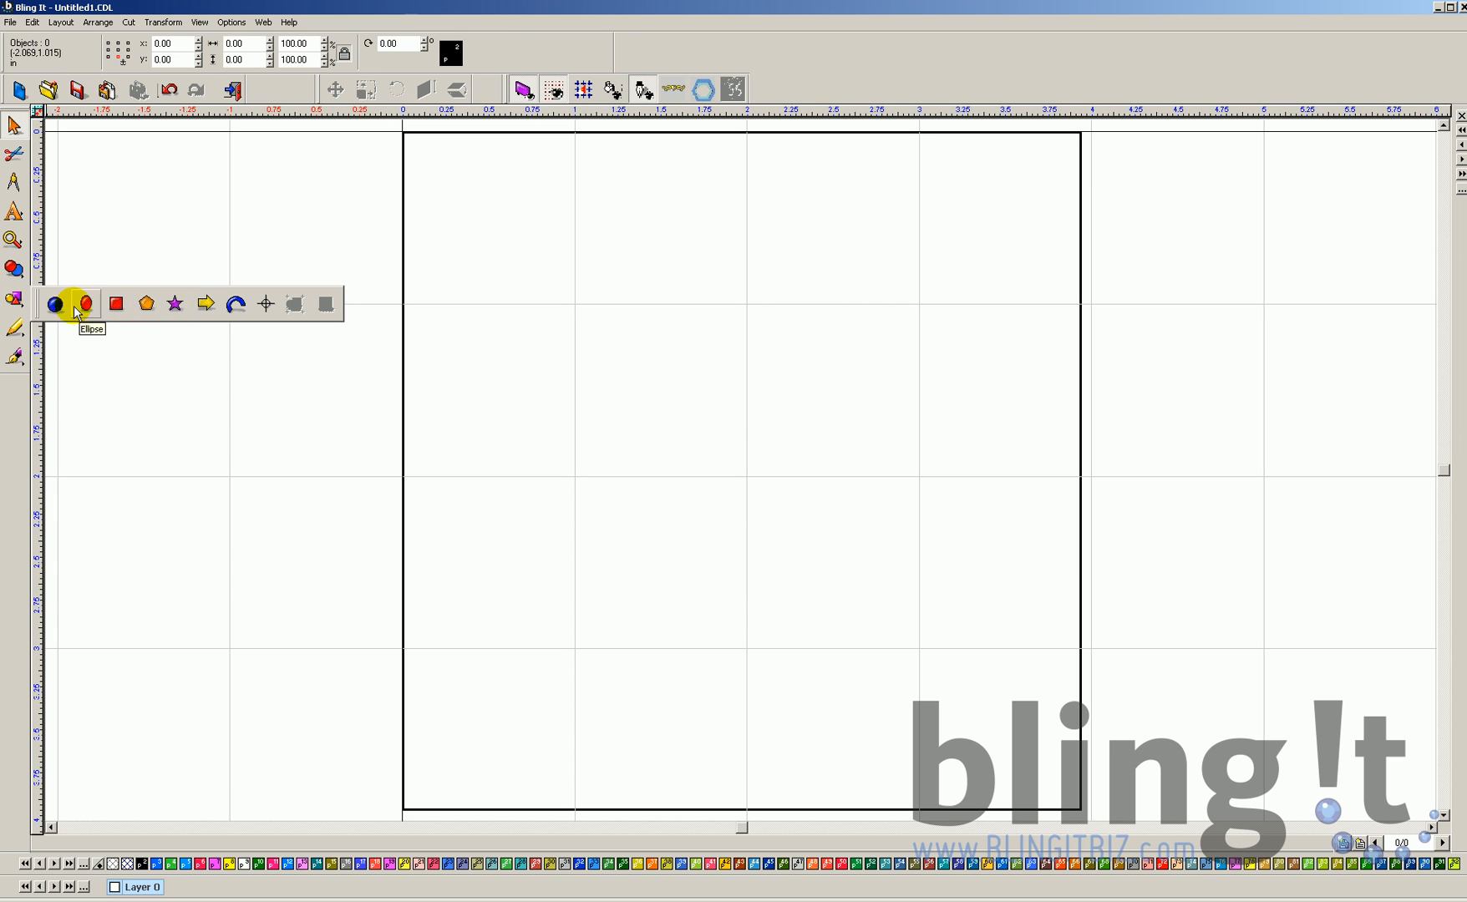
mouse_move(175, 304)
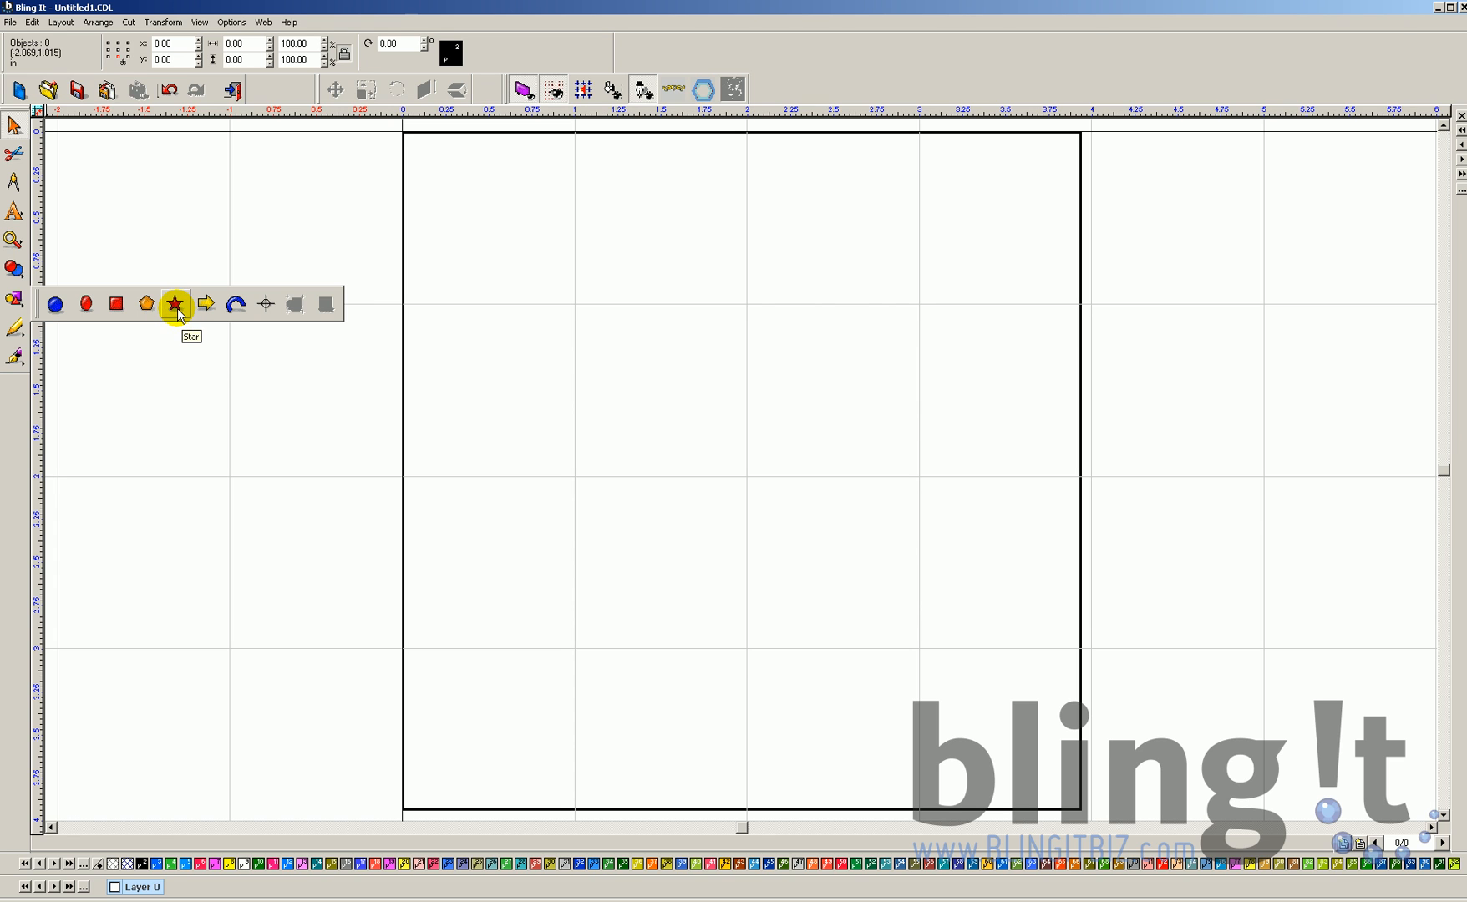
click(174, 304)
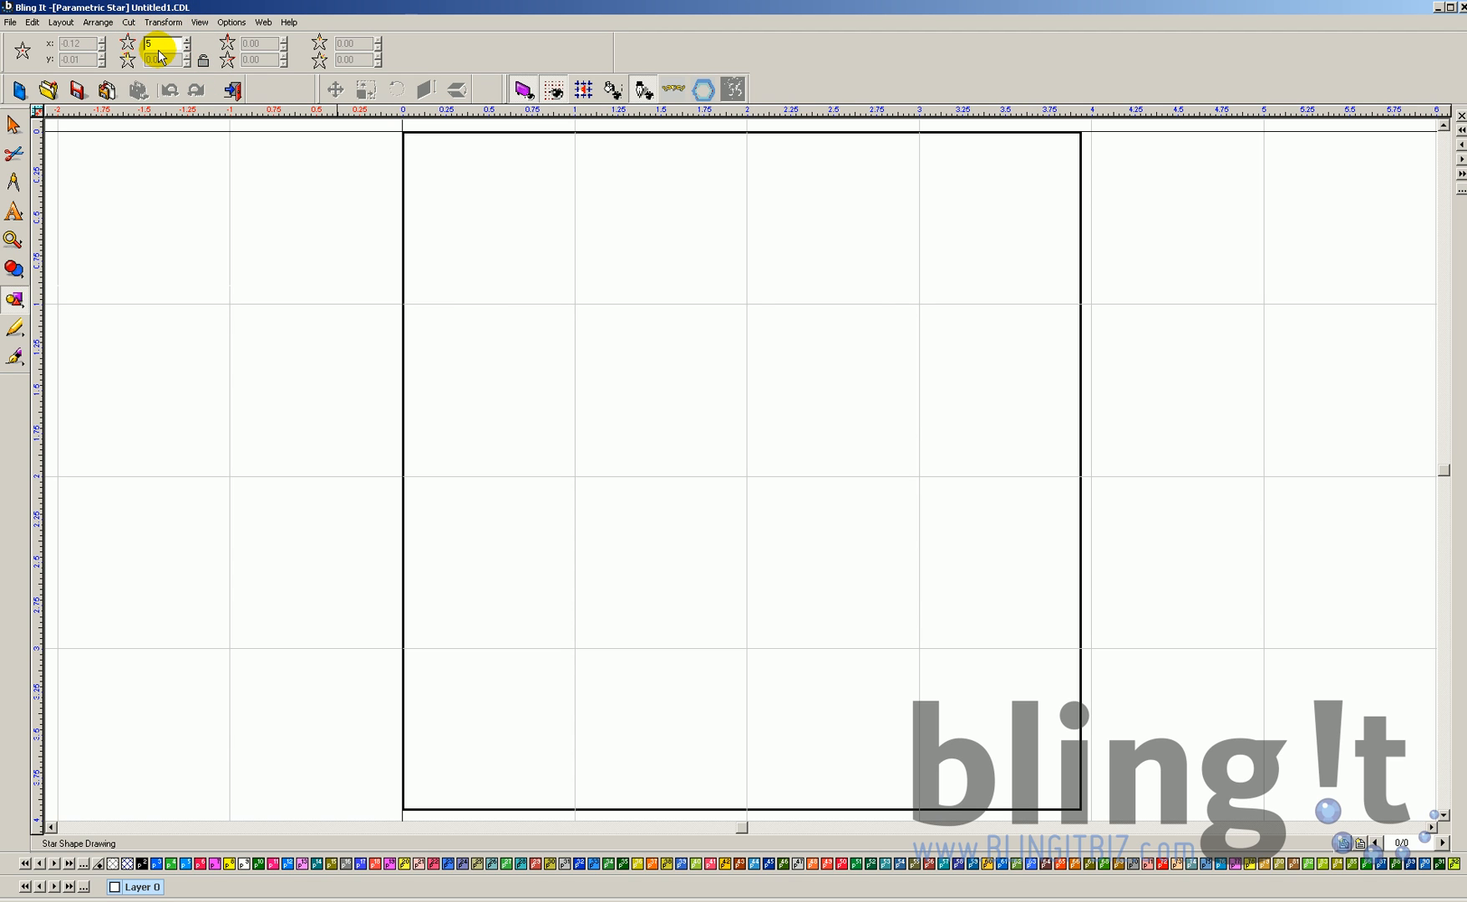
mouse_move(157, 45)
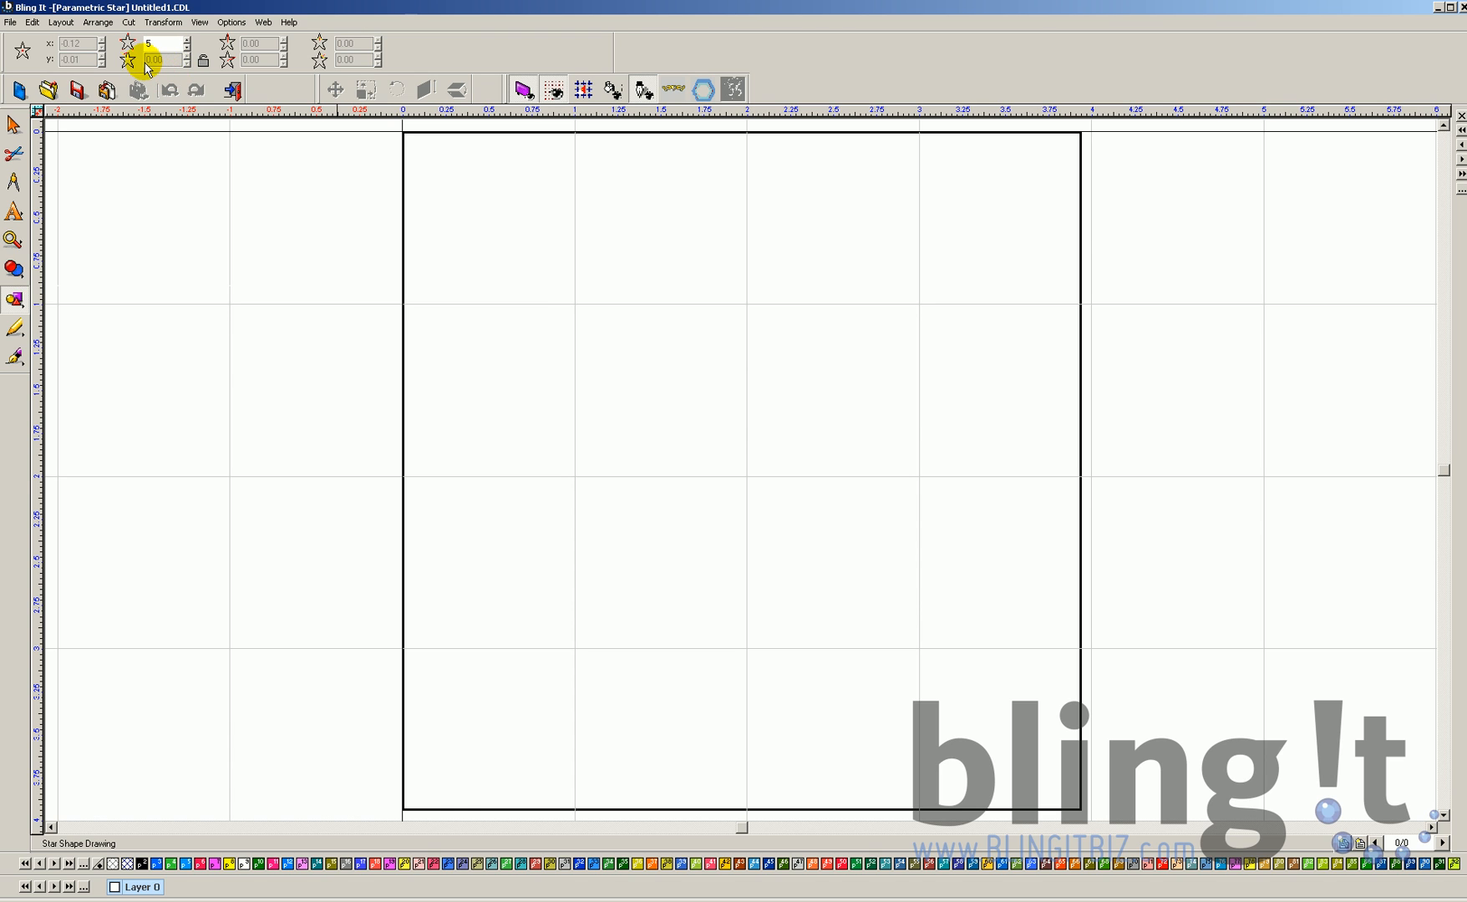
mouse_move(194, 88)
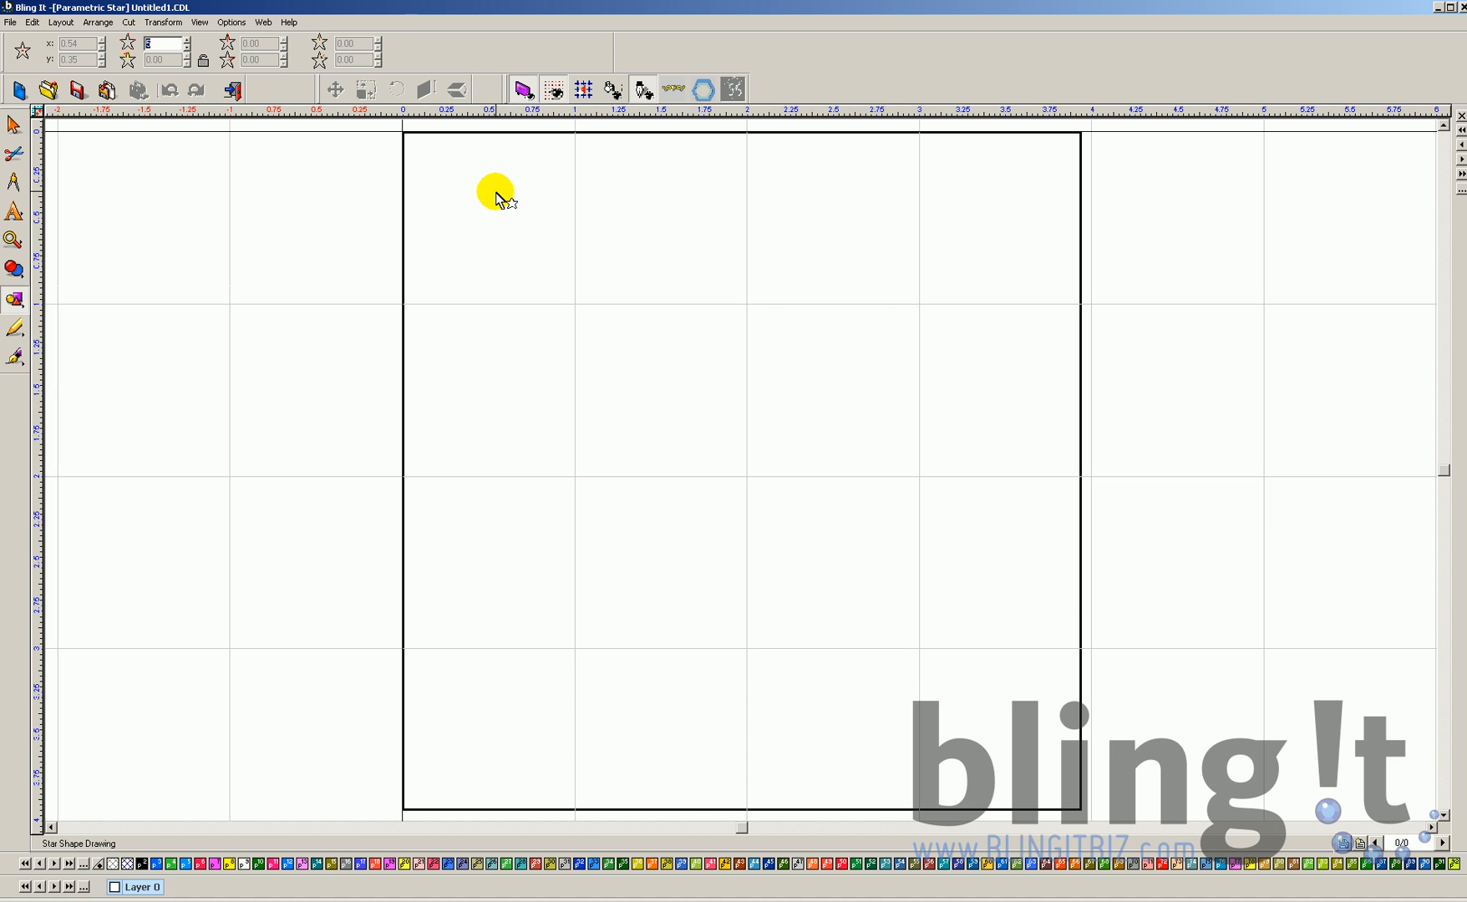
drag(496, 192, 844, 568)
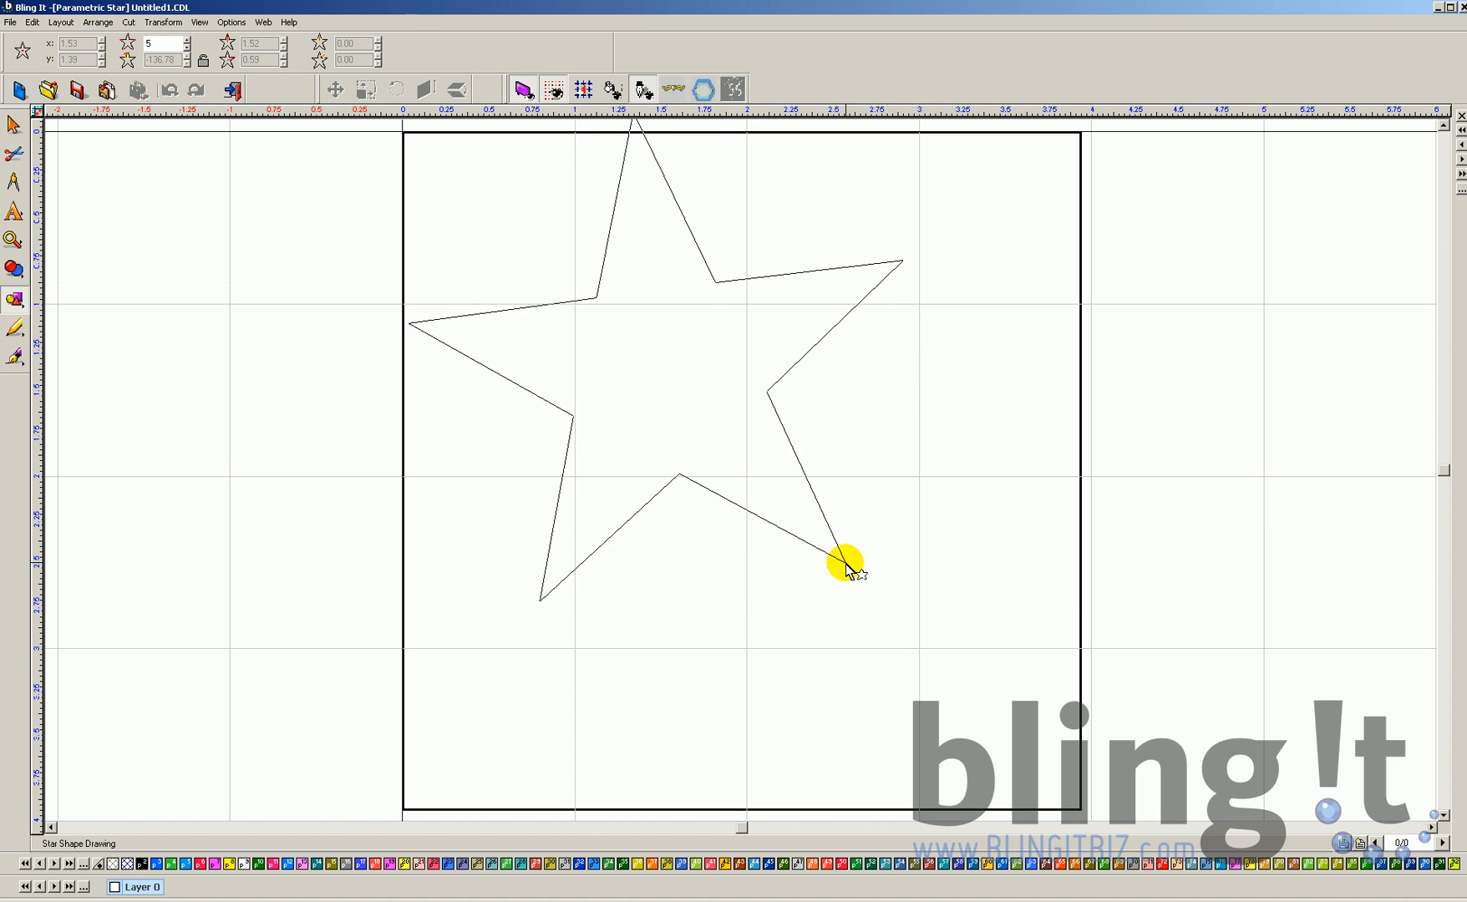
drag(847, 569, 767, 585)
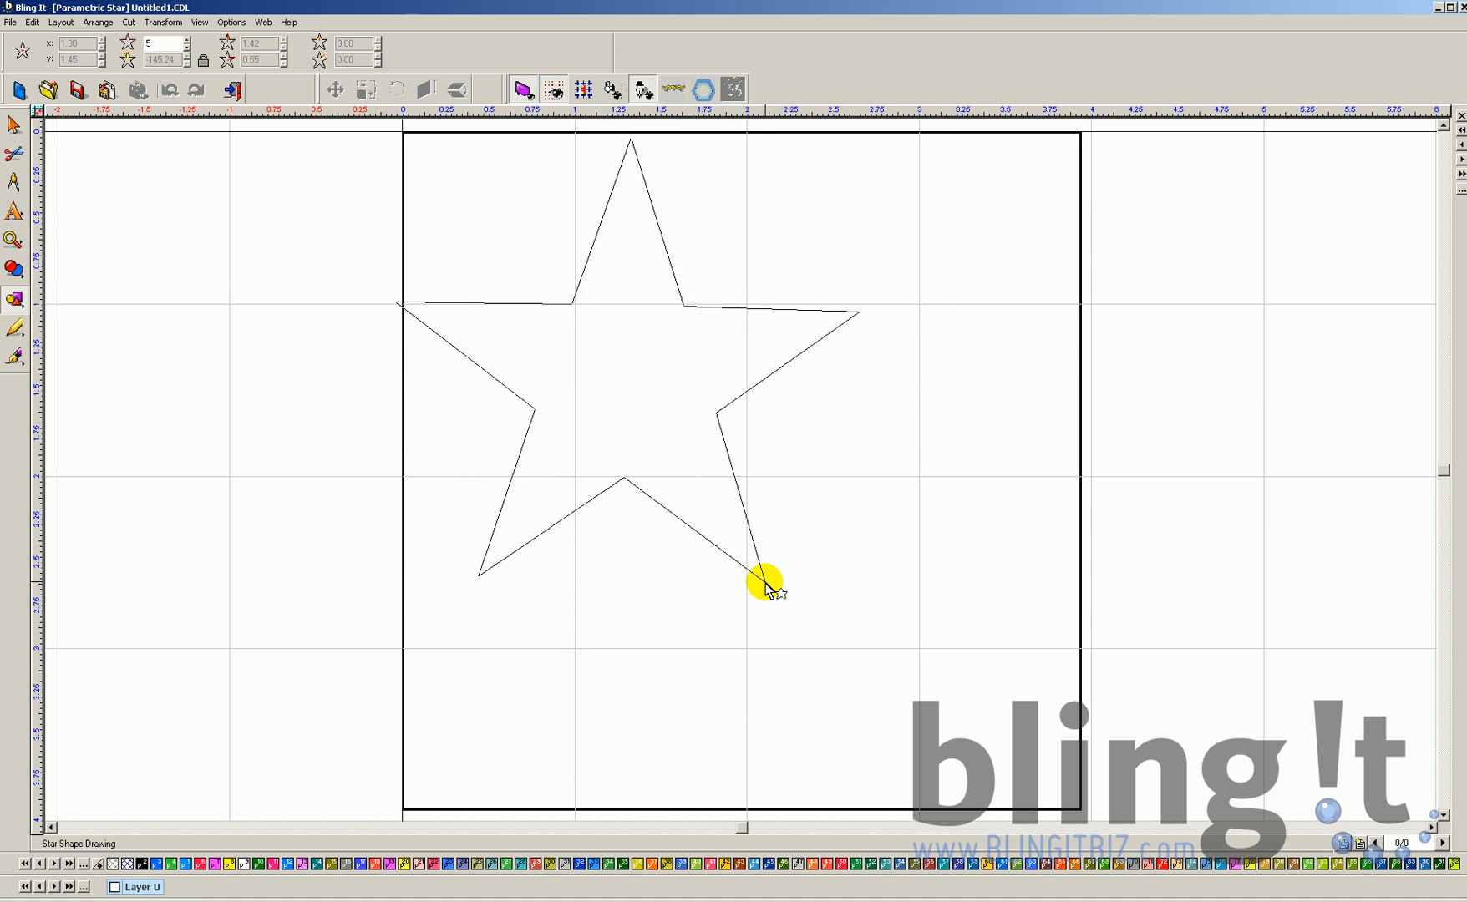
drag(767, 585, 360, 395)
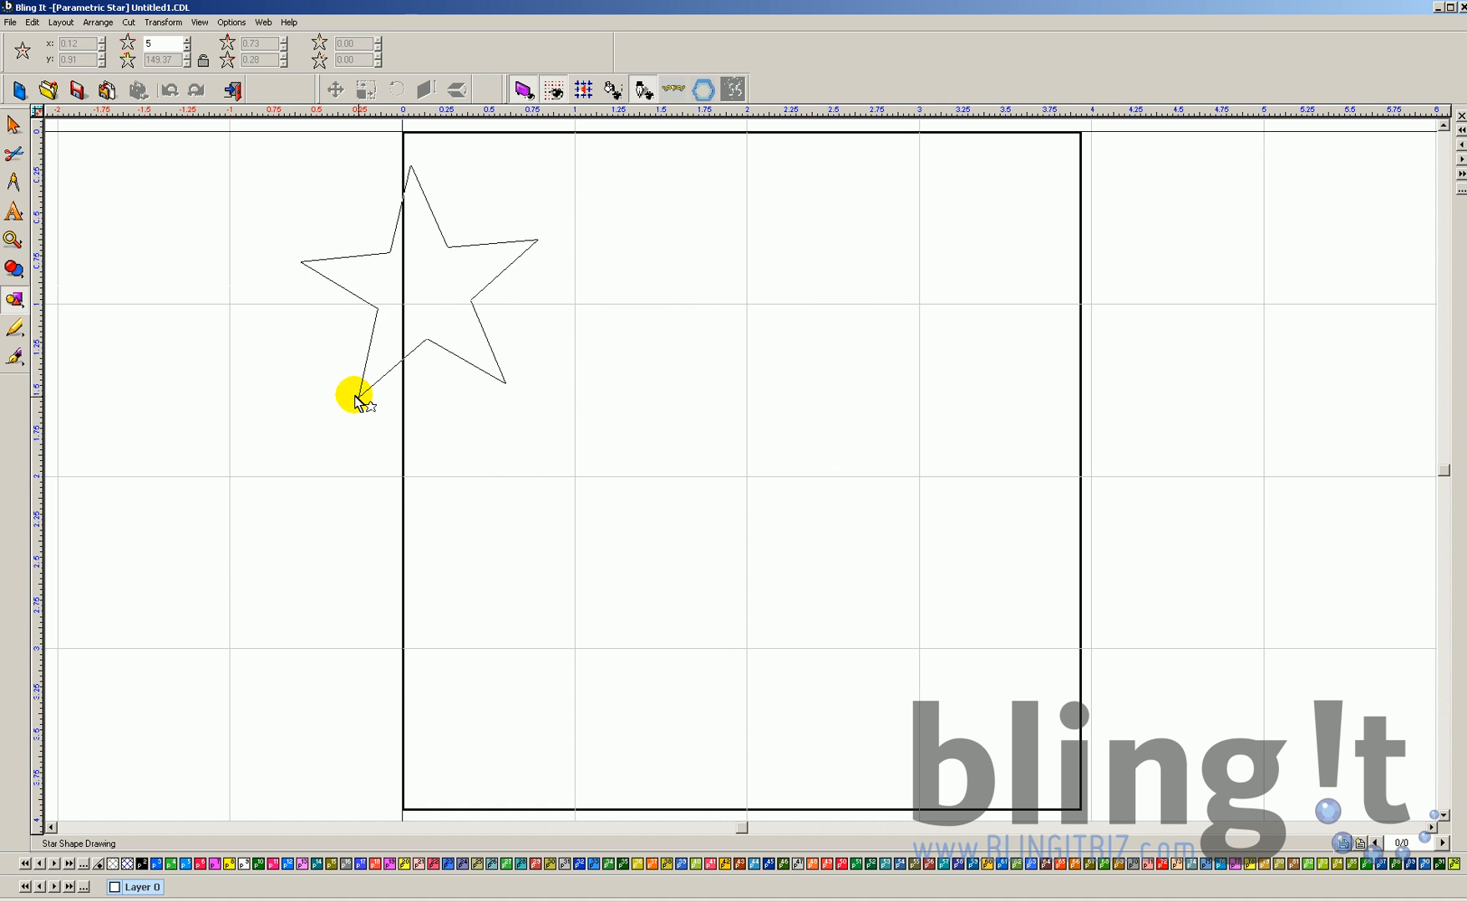
drag(360, 394, 748, 547)
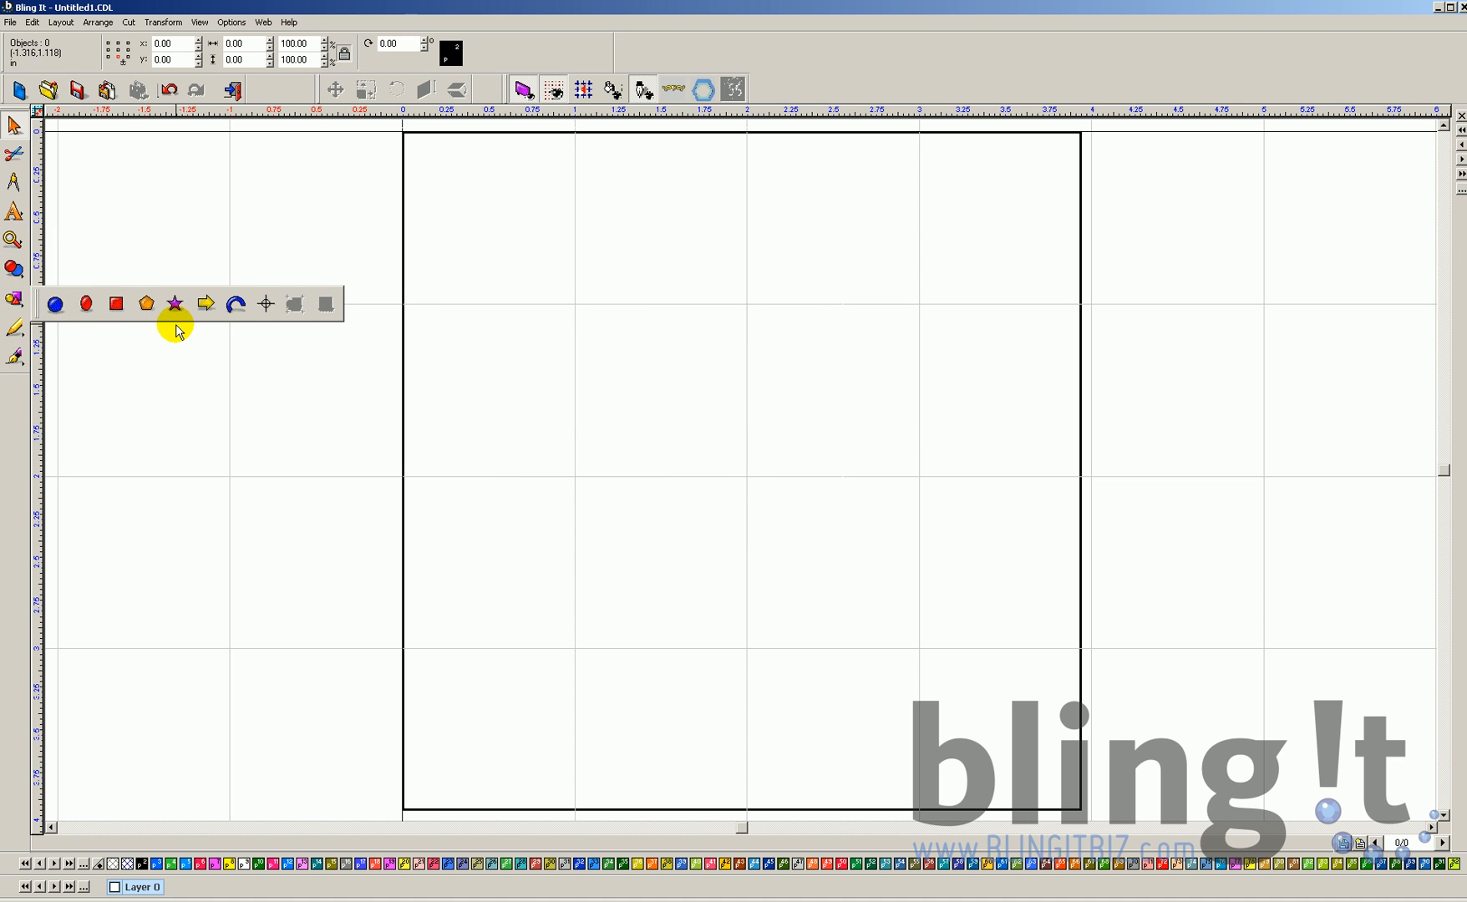
Draw a five-point star from near the page top, enlarging it to fill most of the page.
click(174, 303)
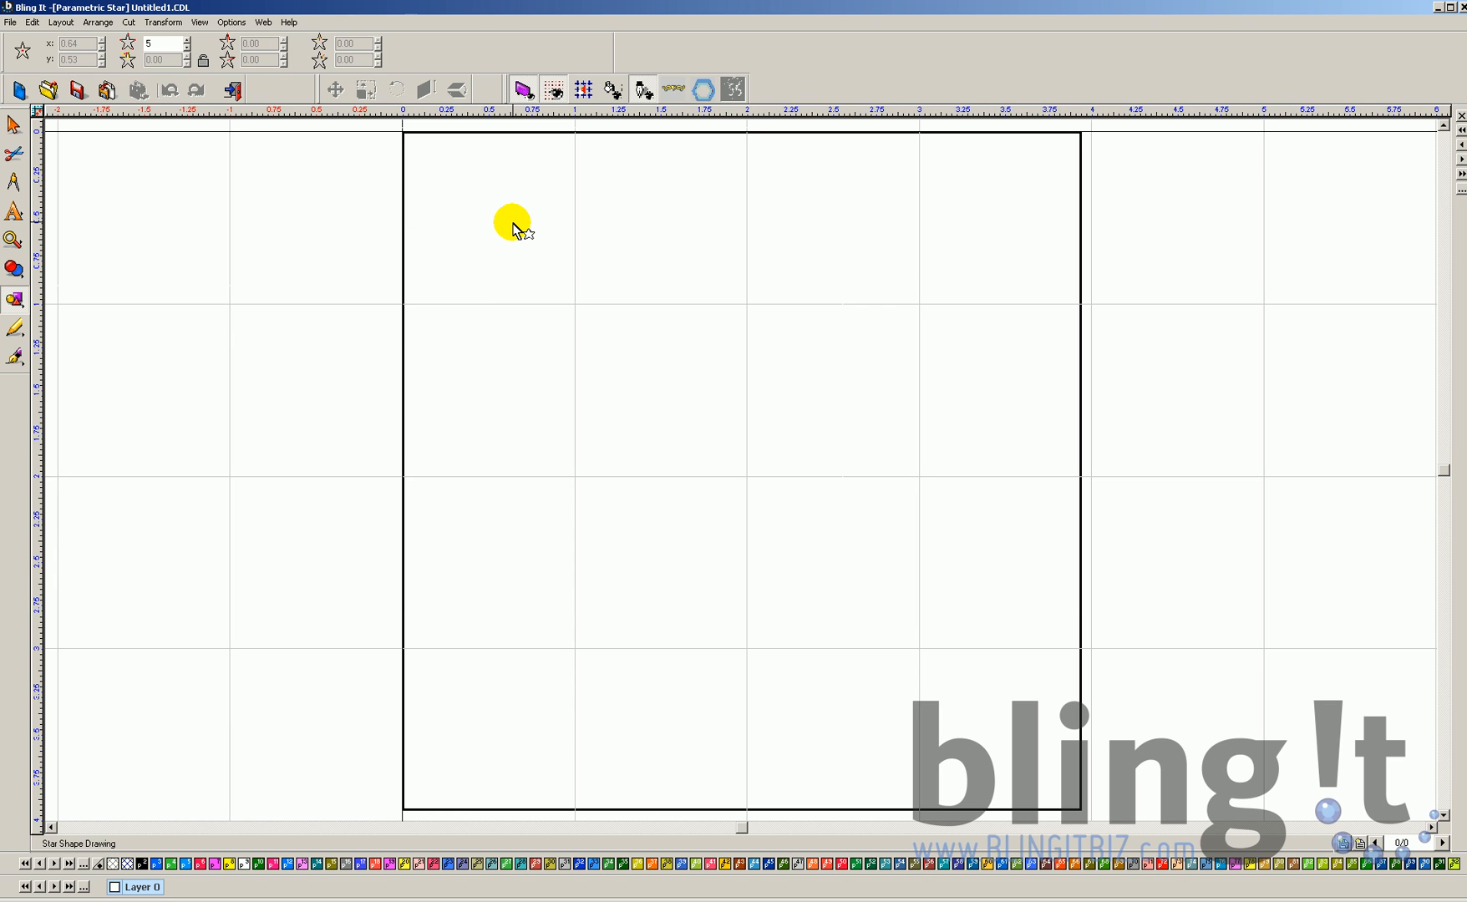
drag(512, 222, 627, 381)
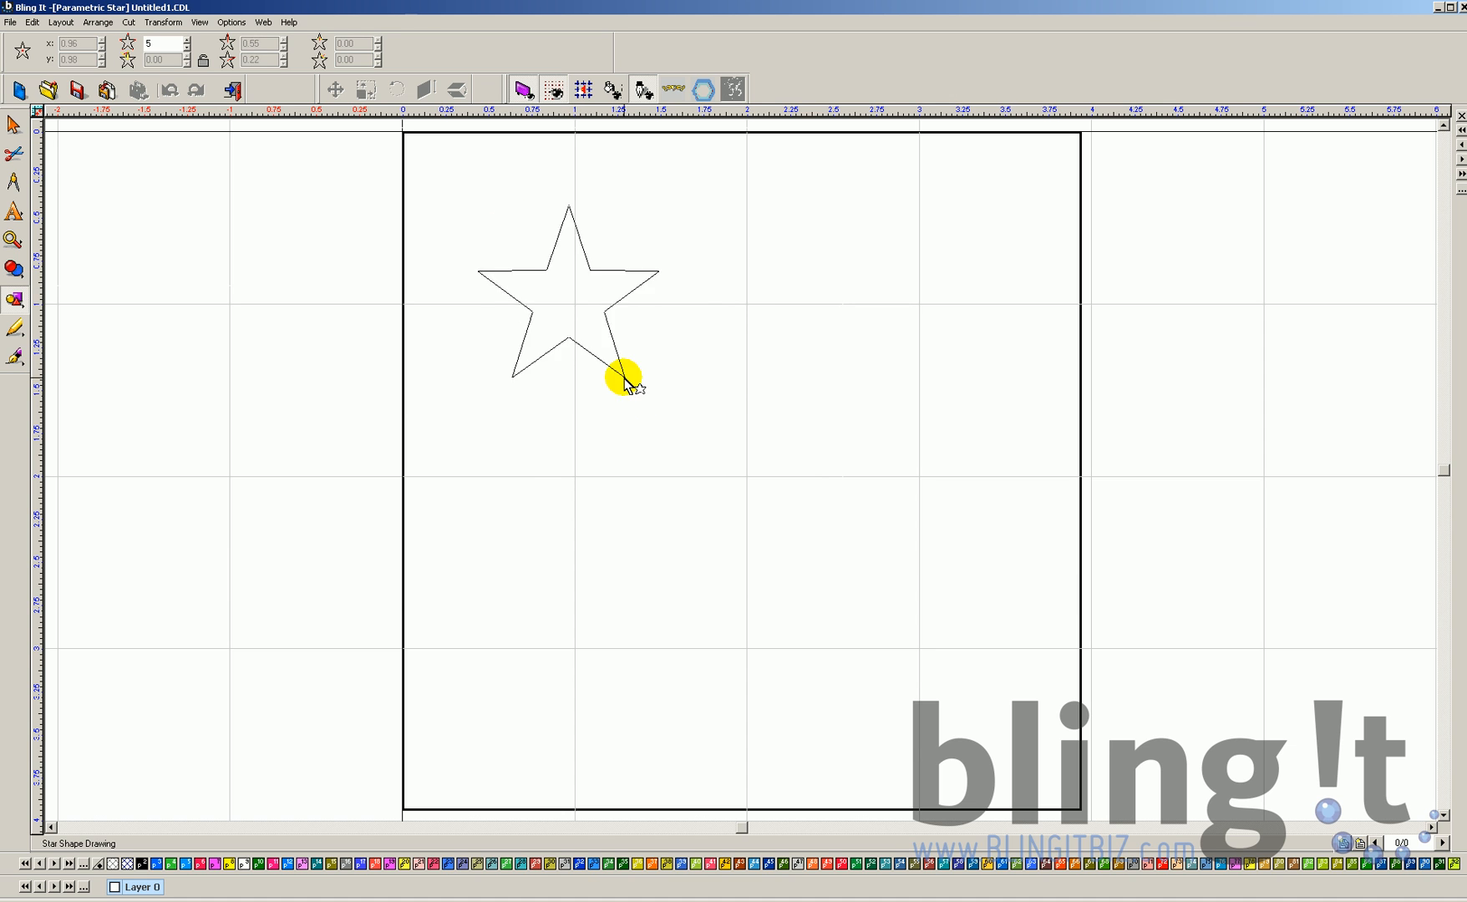
drag(625, 381, 906, 770)
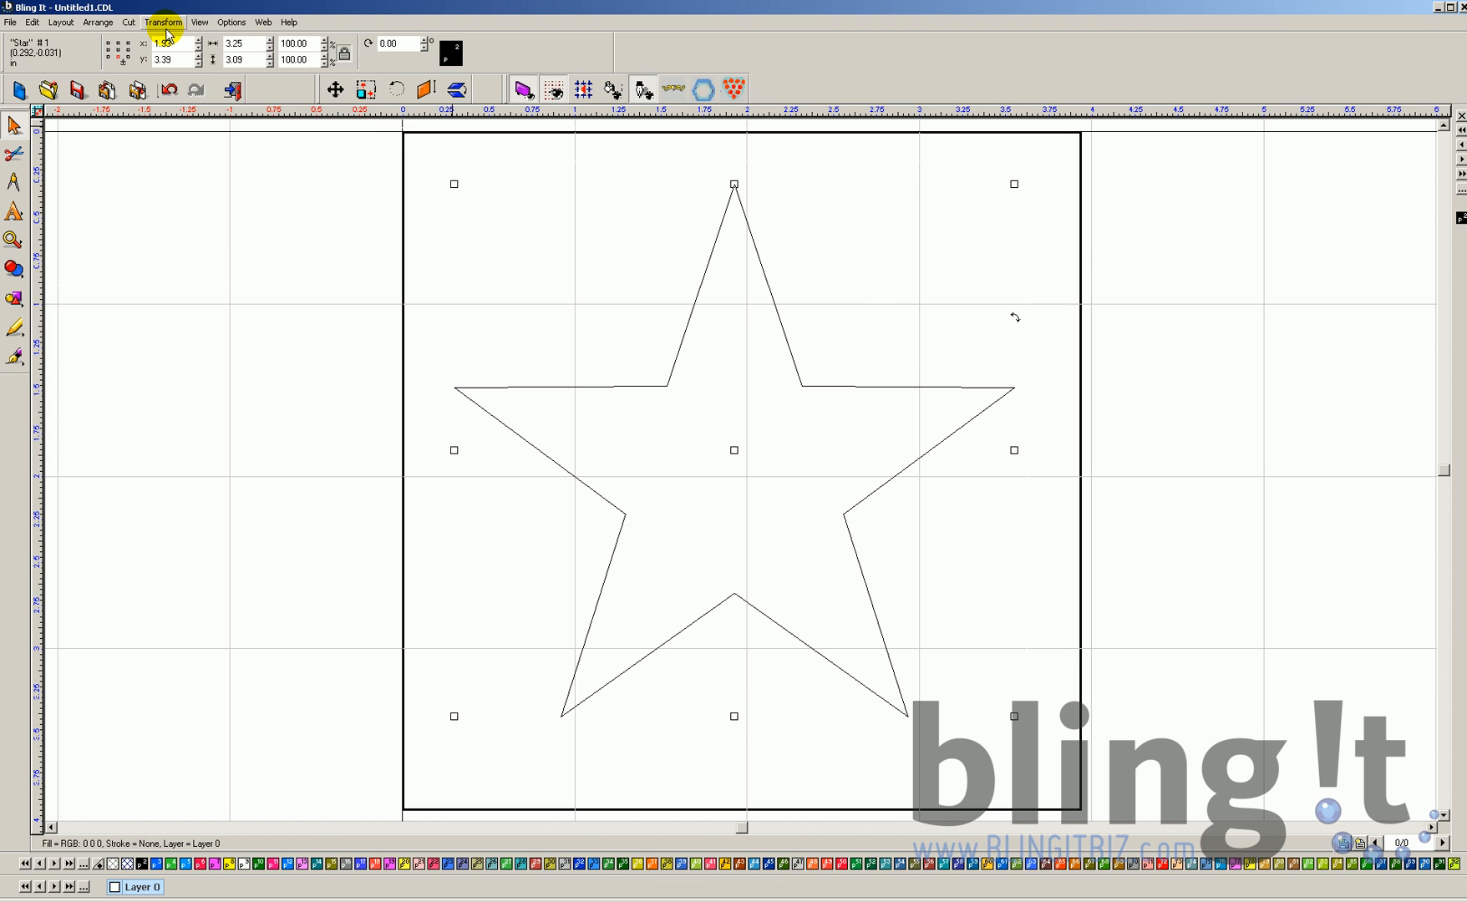
click(200, 21)
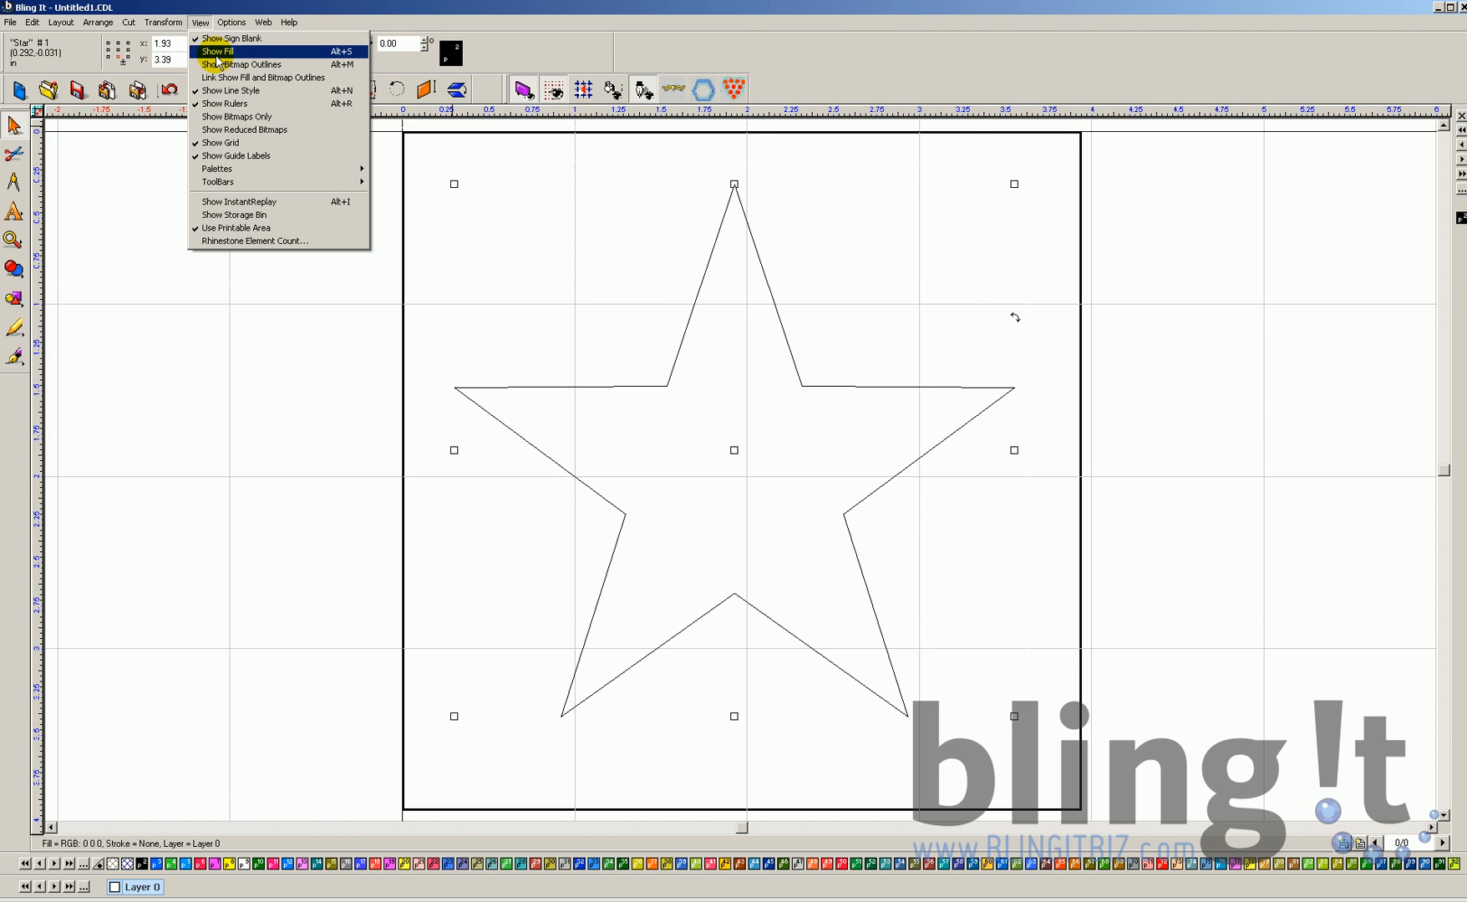
click(216, 50)
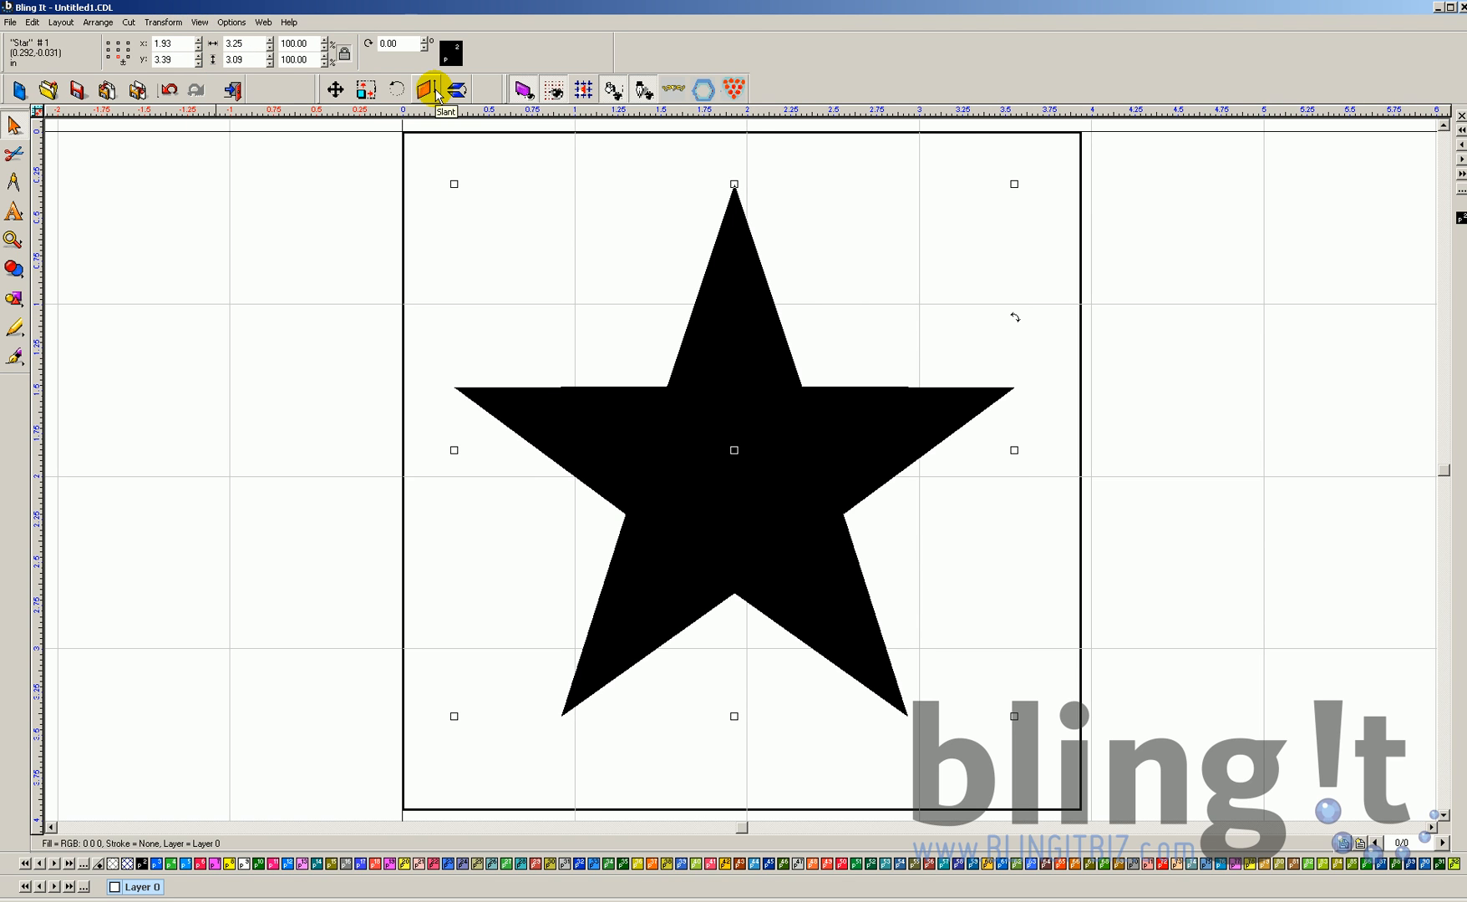
click(431, 88)
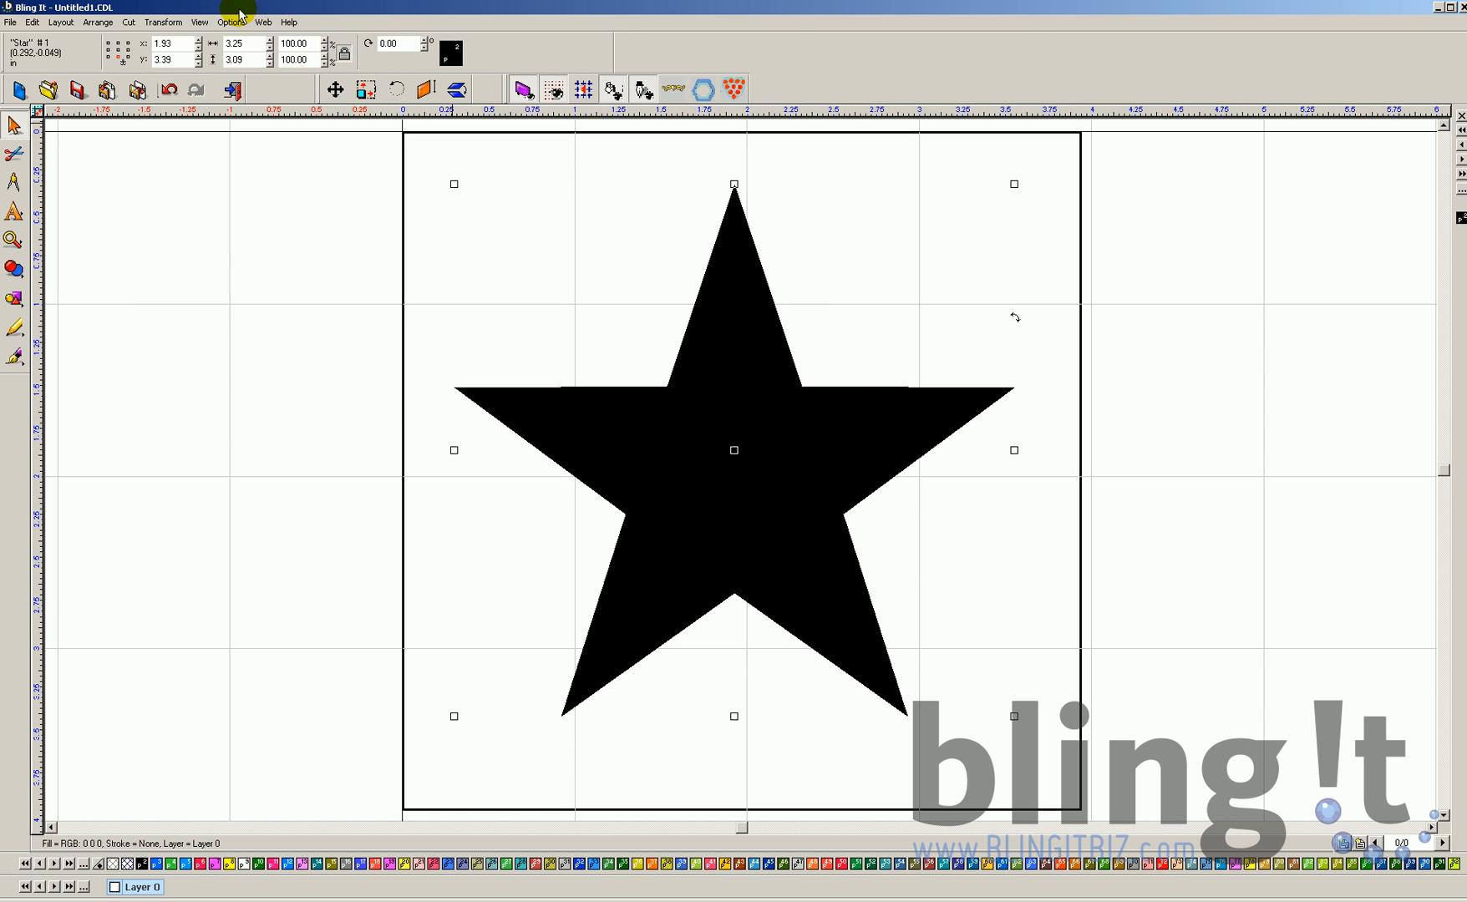
click(199, 21)
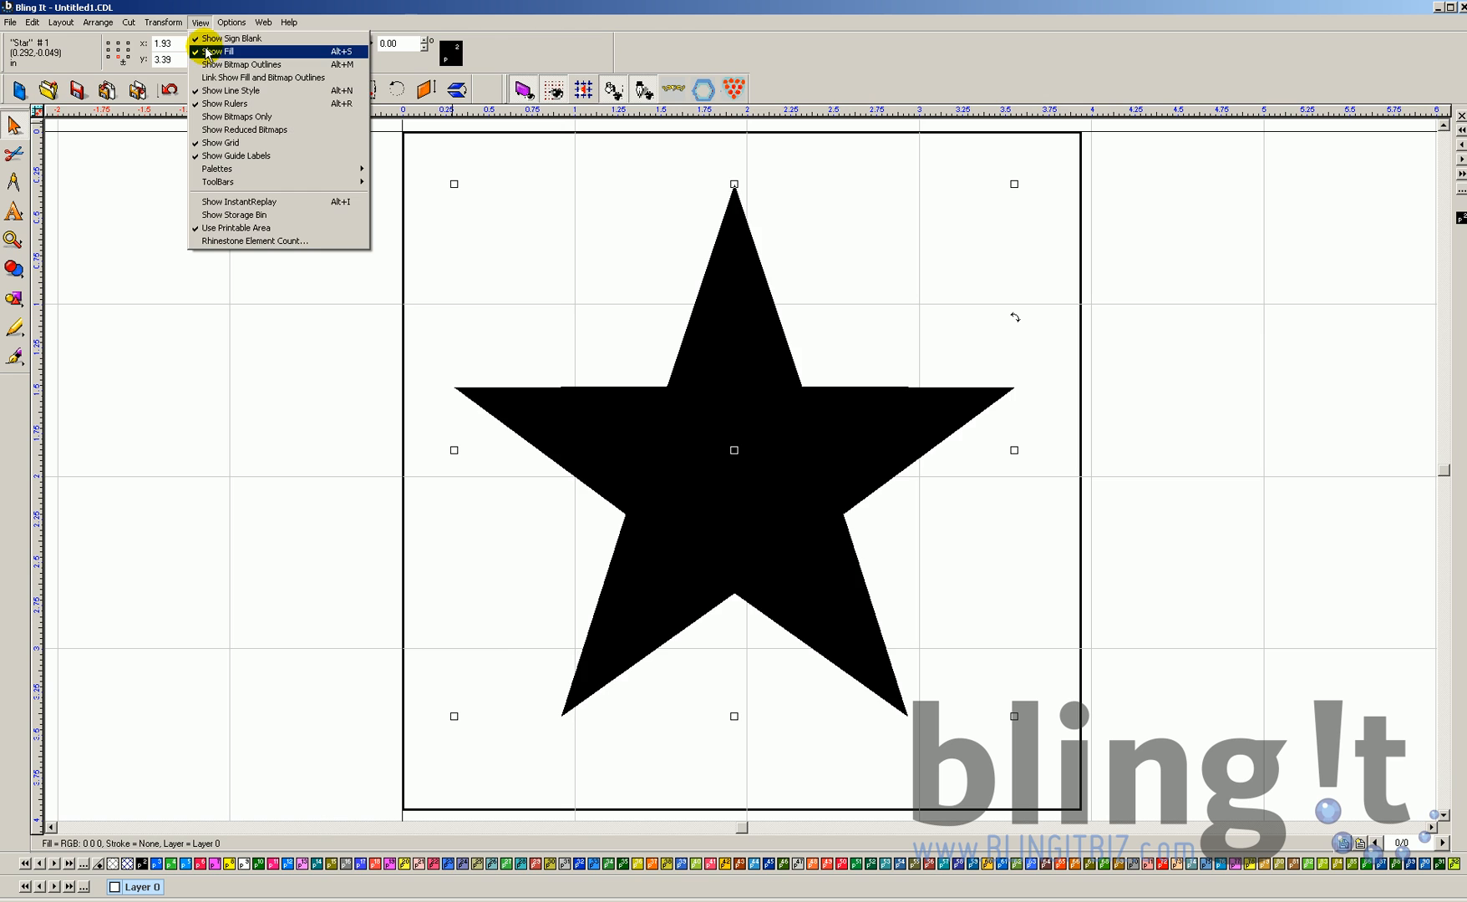
click(216, 52)
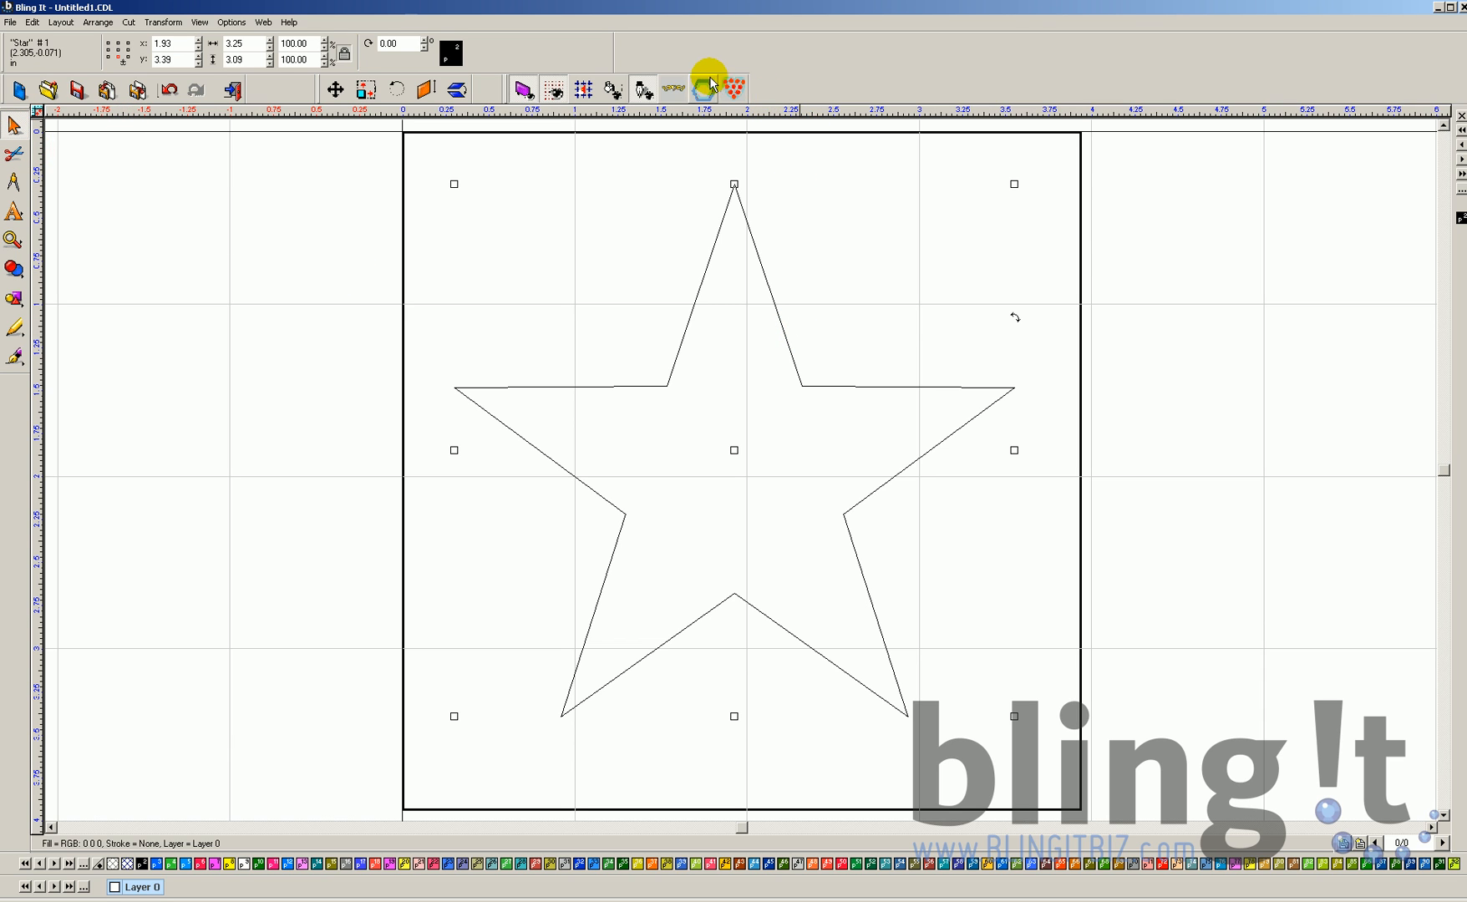
mouse_move(736, 88)
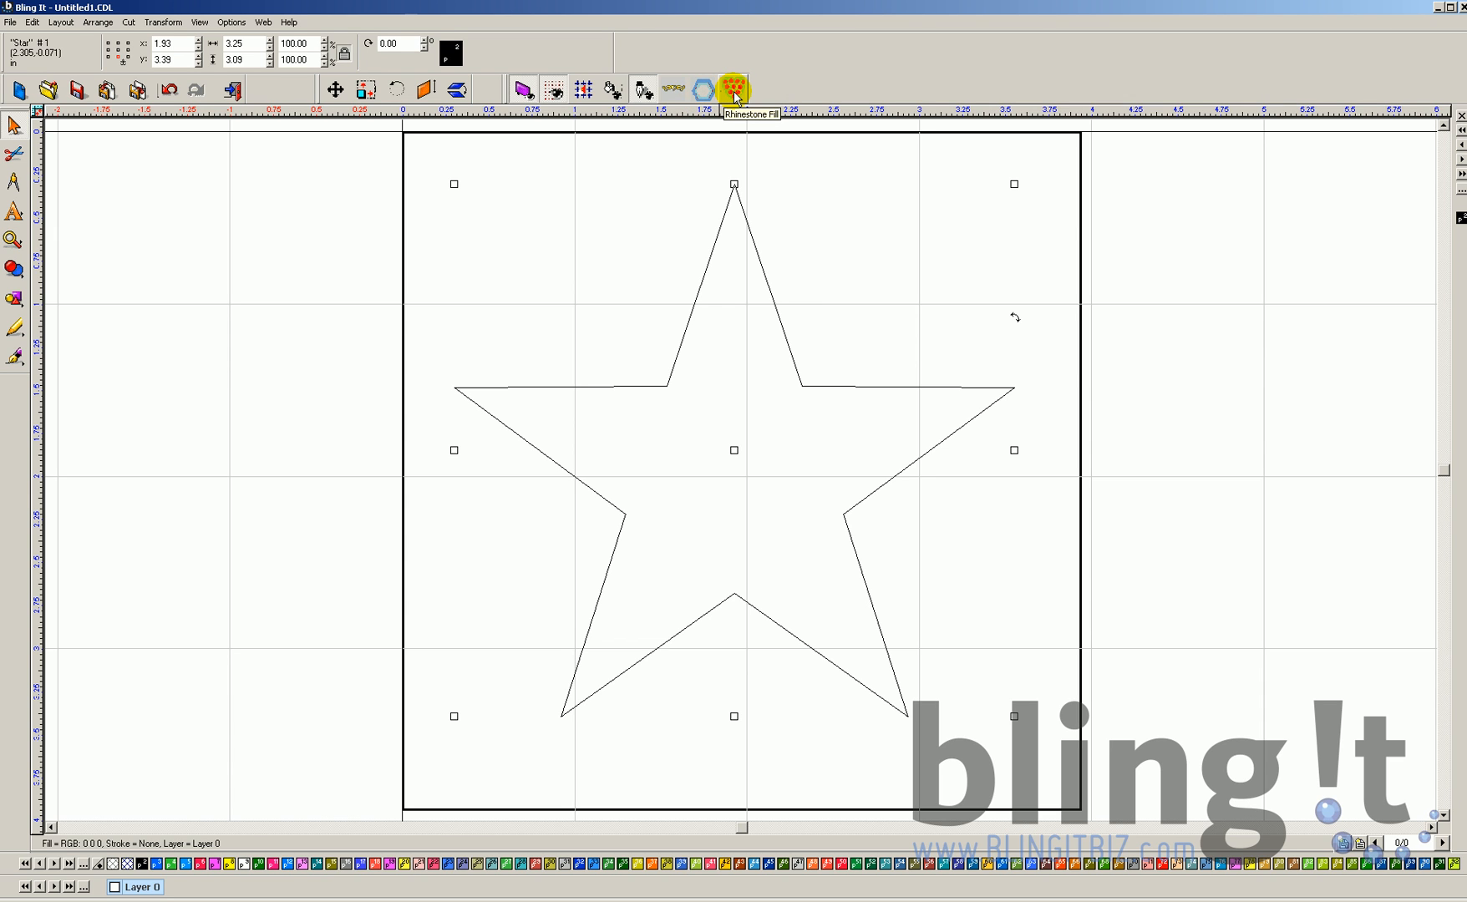
click(734, 89)
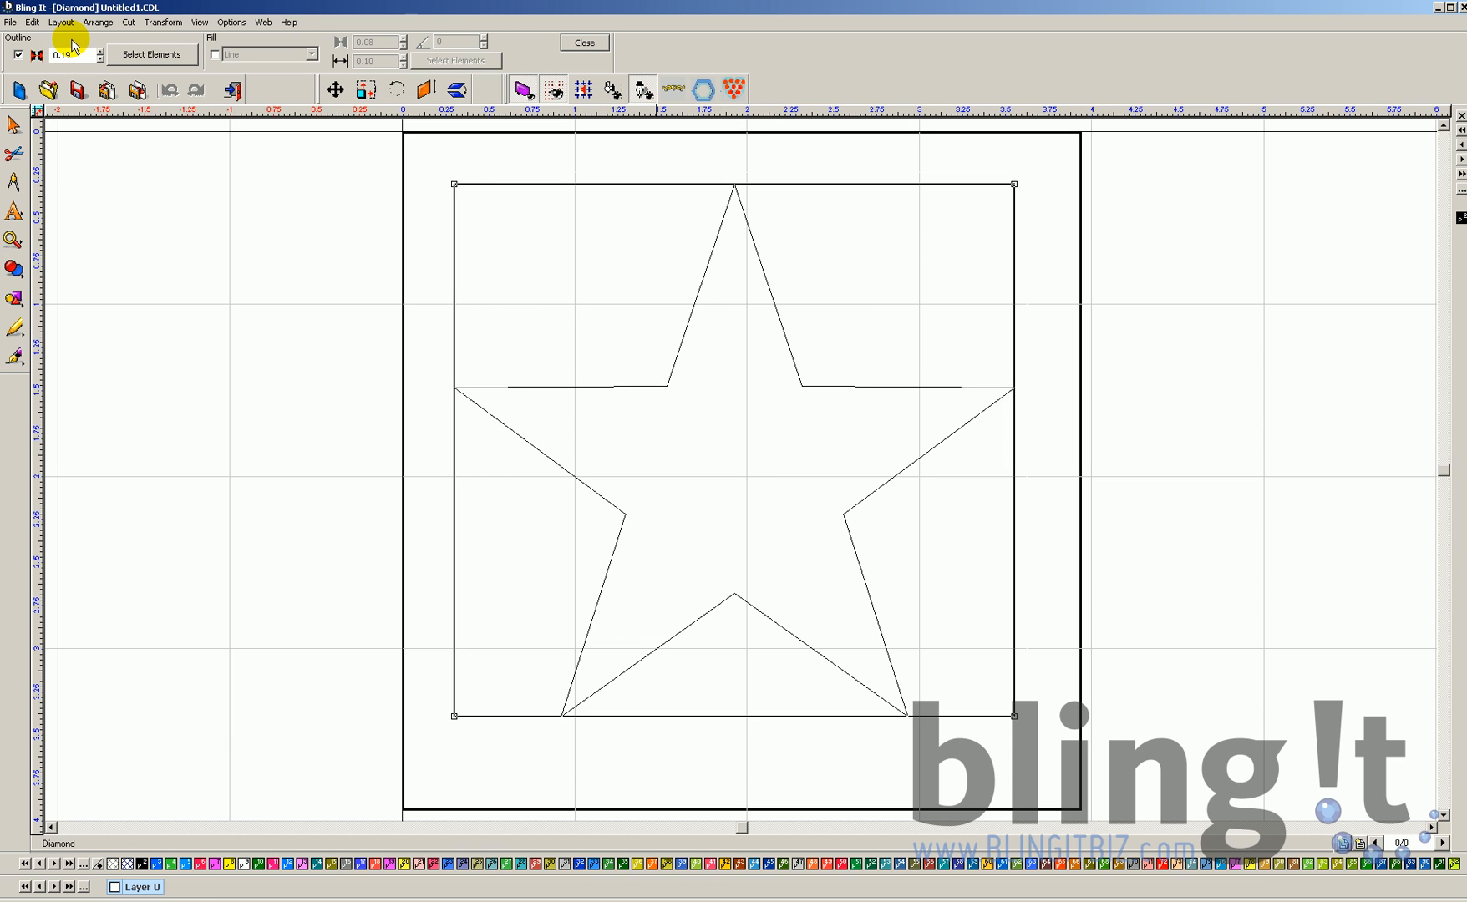
mouse_move(274, 92)
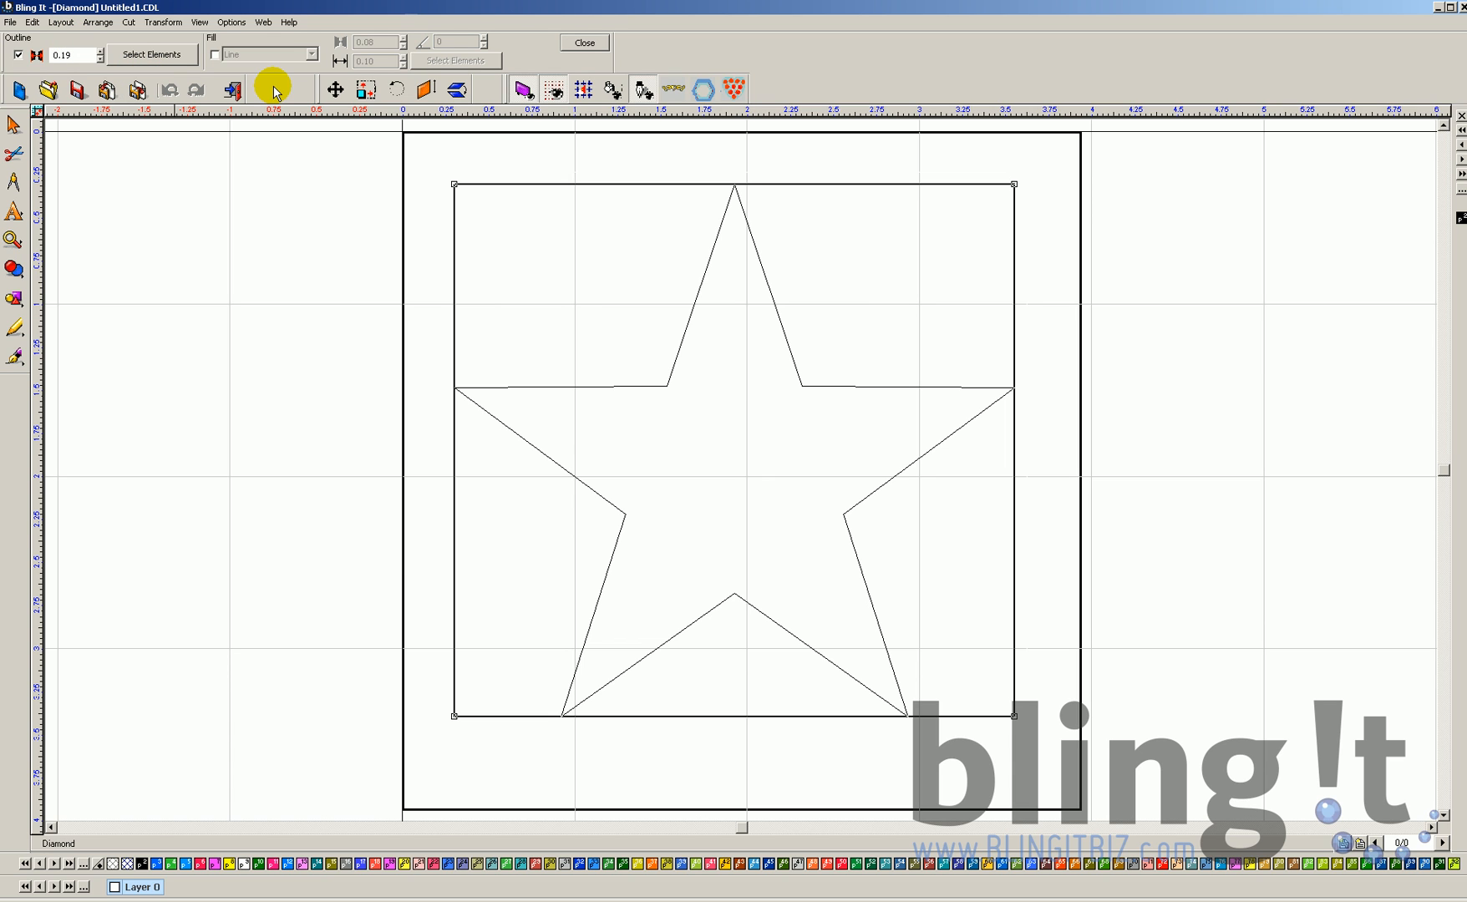
mouse_move(273, 84)
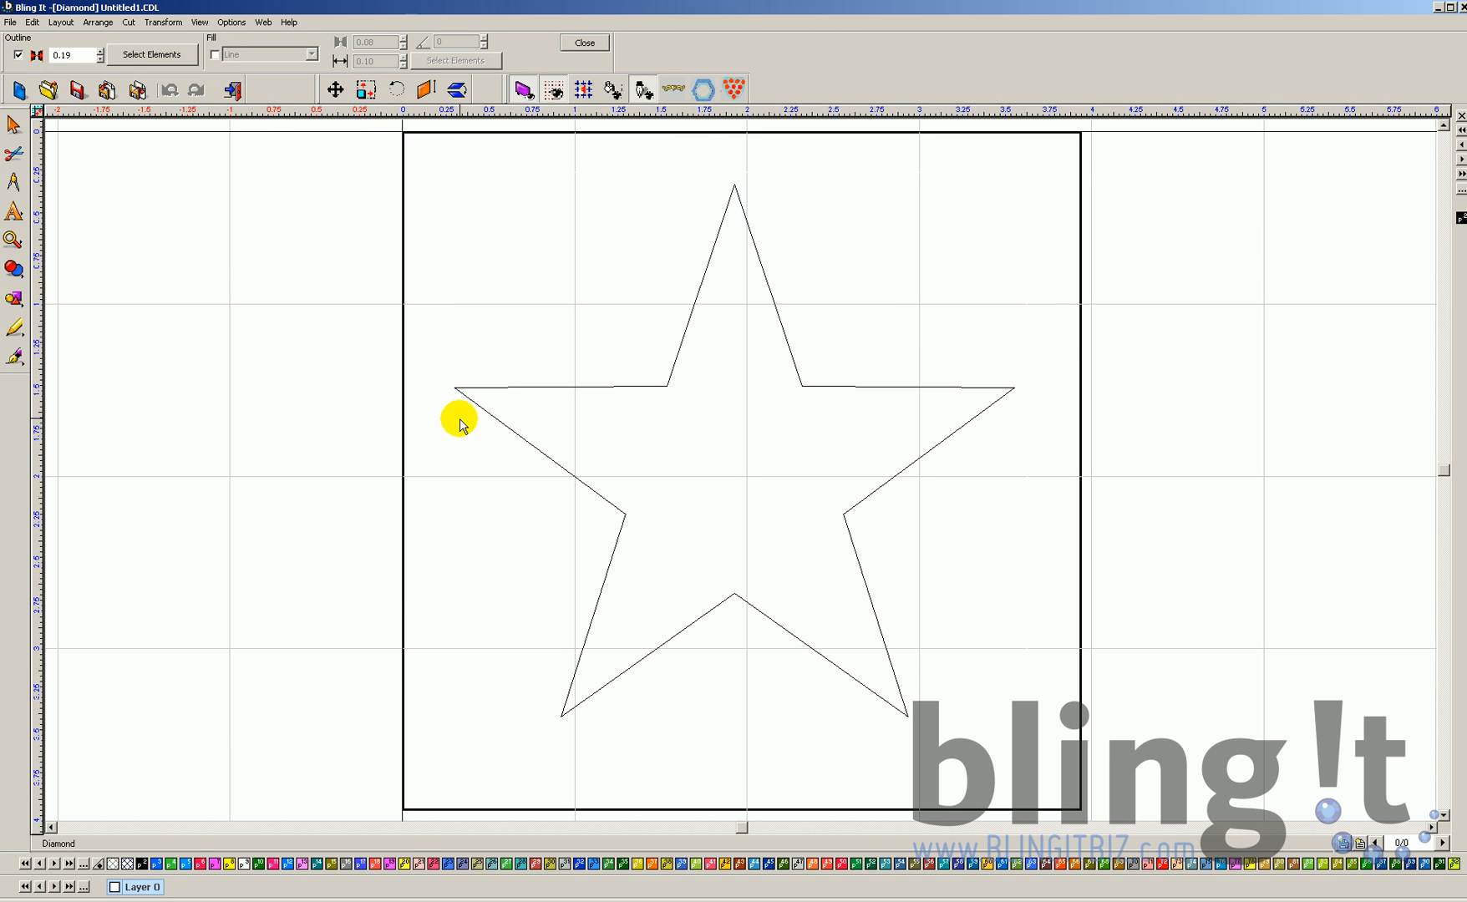
mouse_move(486, 426)
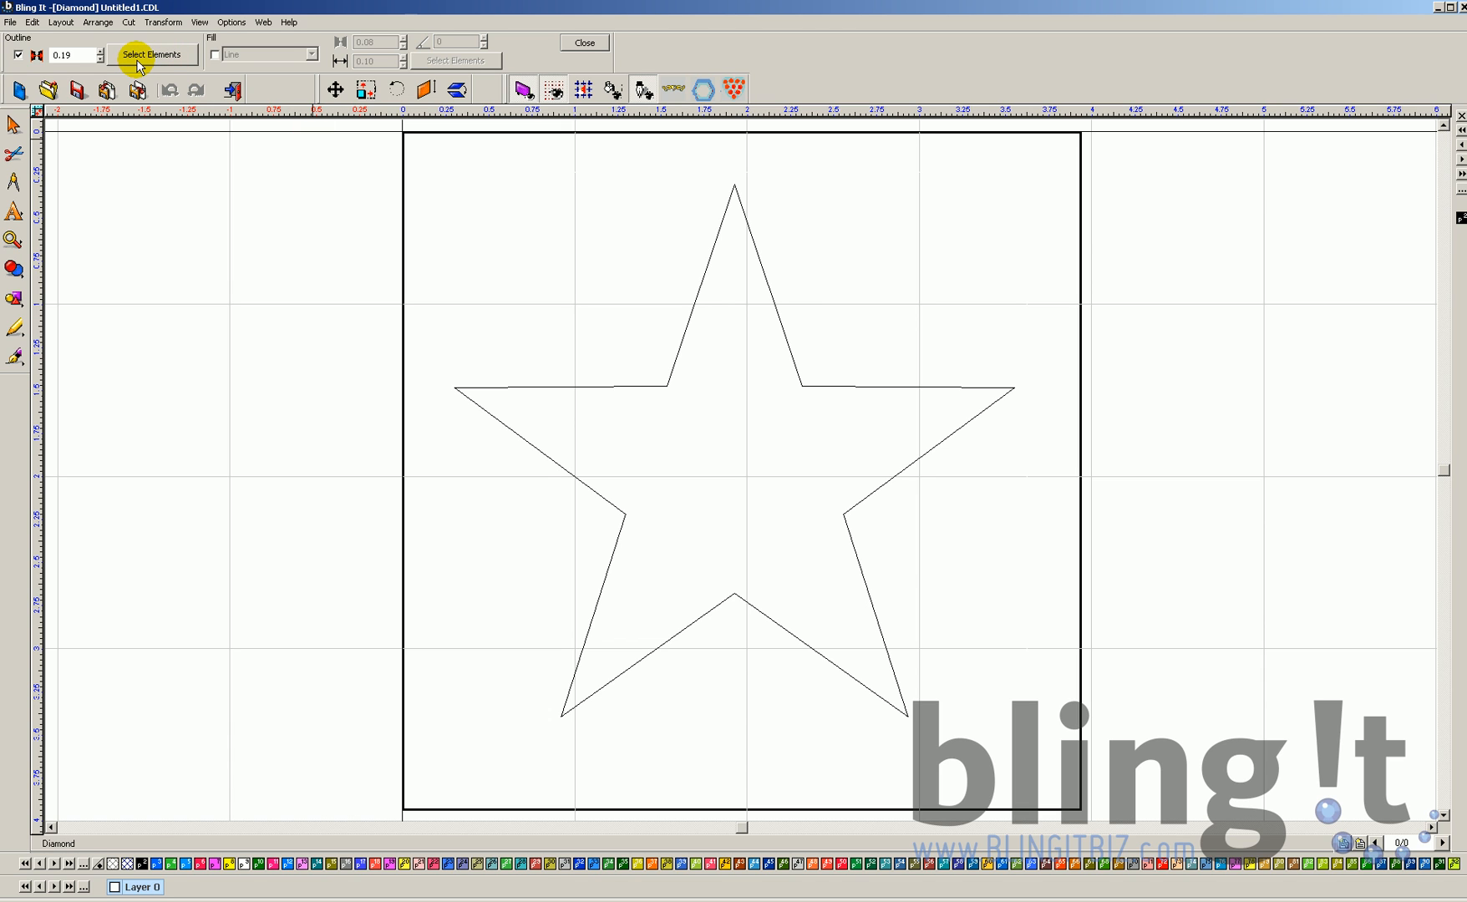
mouse_move(140, 65)
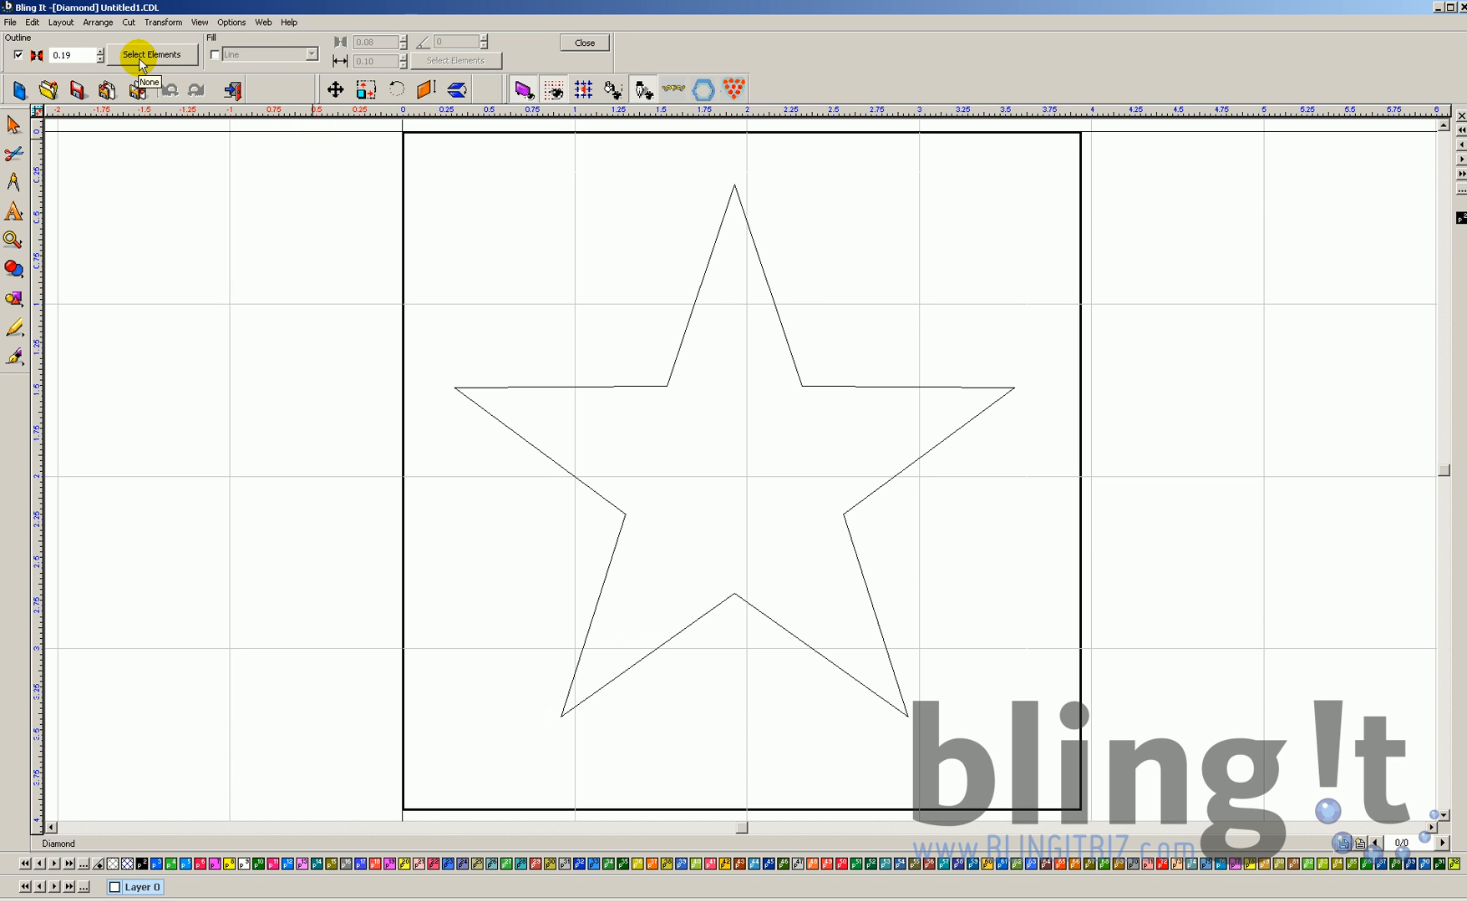
Pick ss10 Crystal in Select Elements for the outline stones.
click(151, 54)
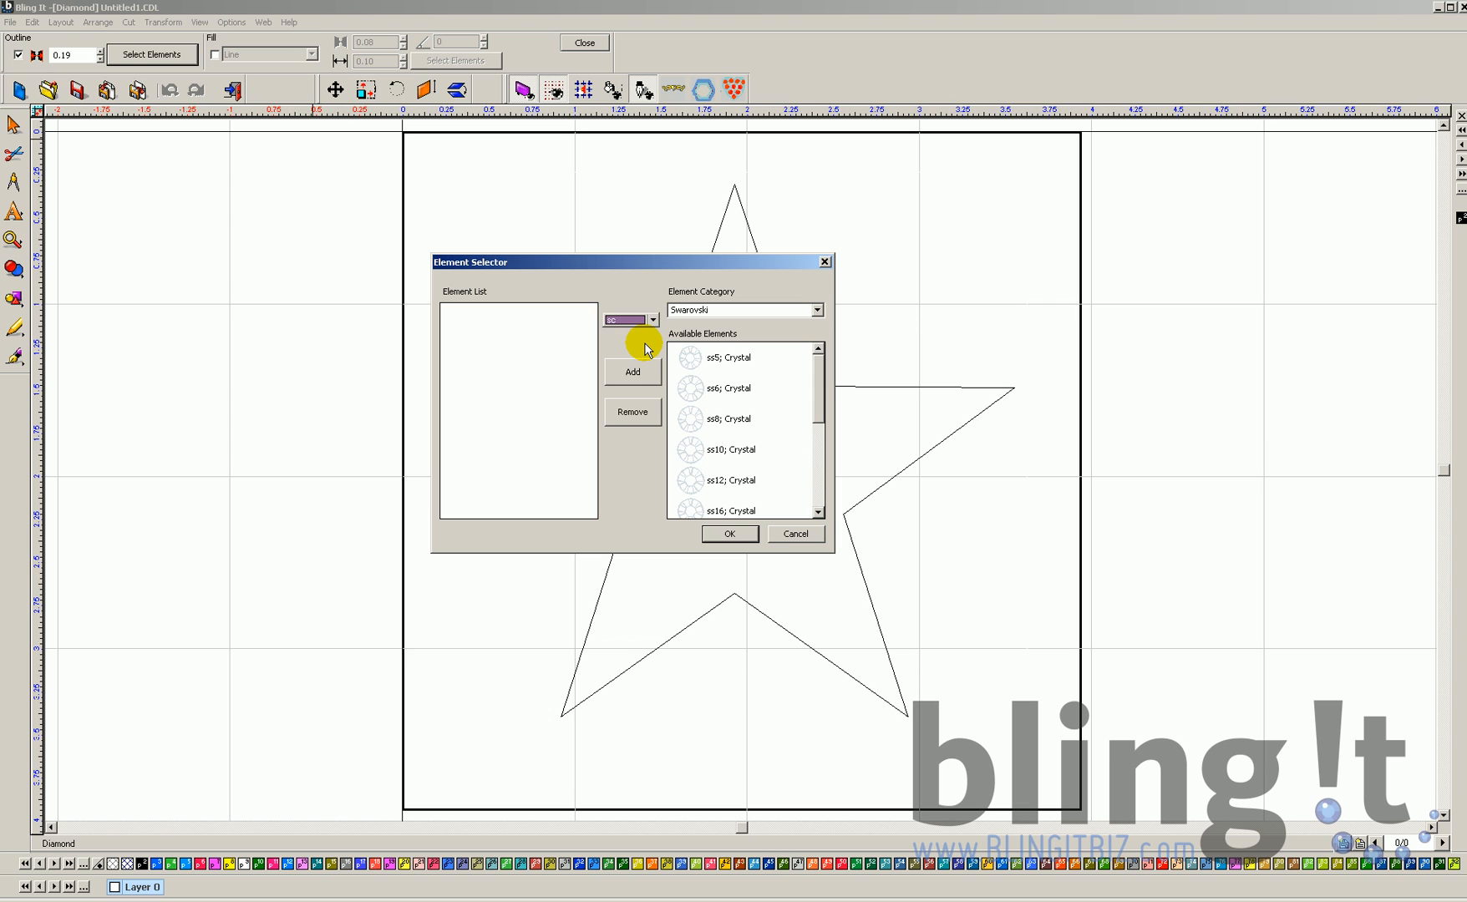
mouse_move(725, 312)
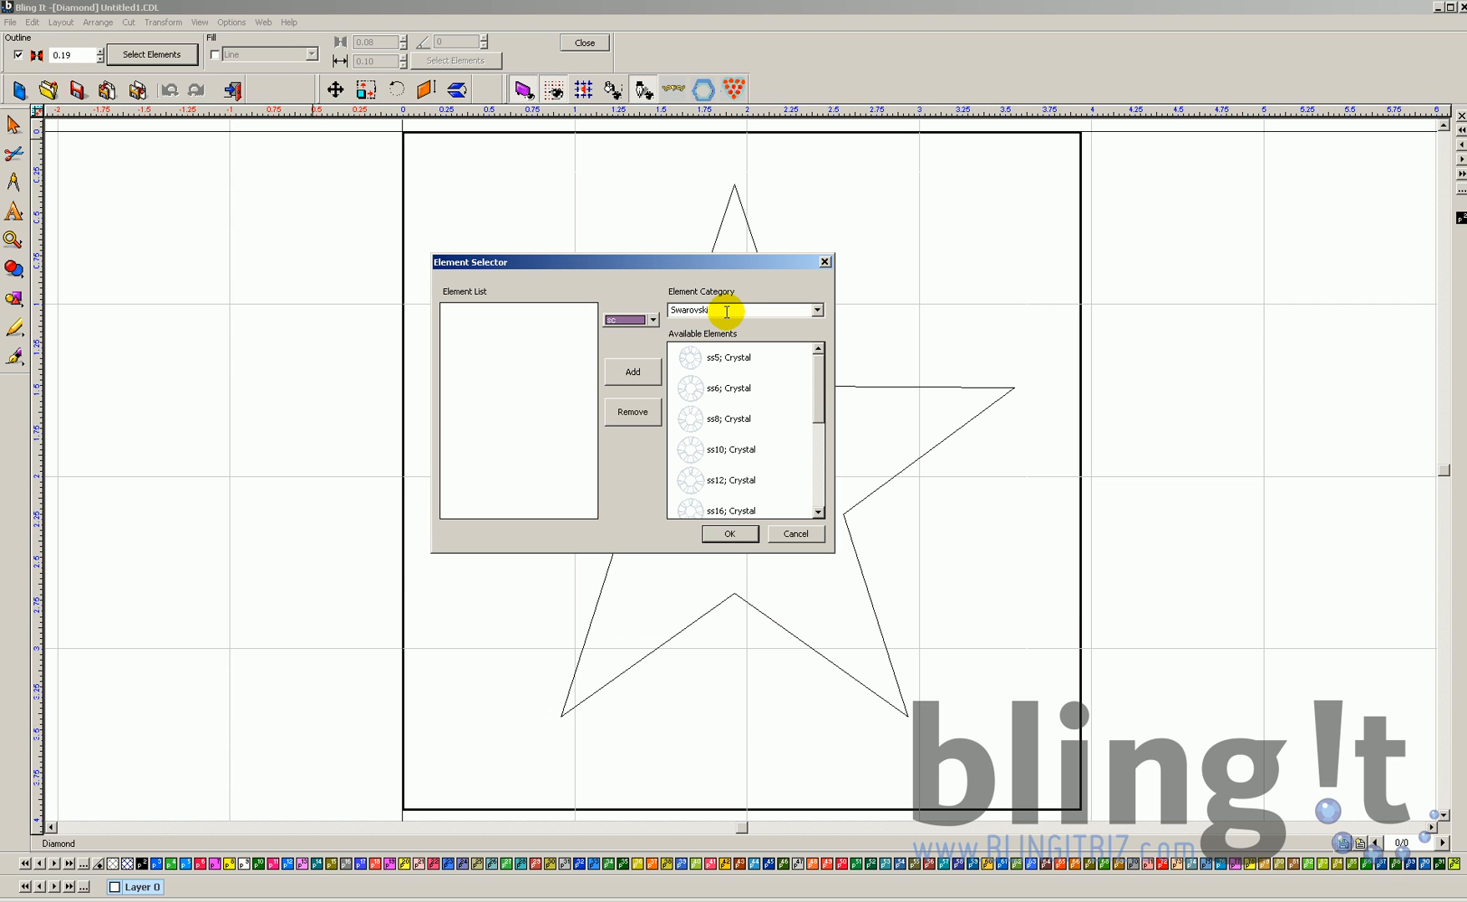
mouse_move(728, 358)
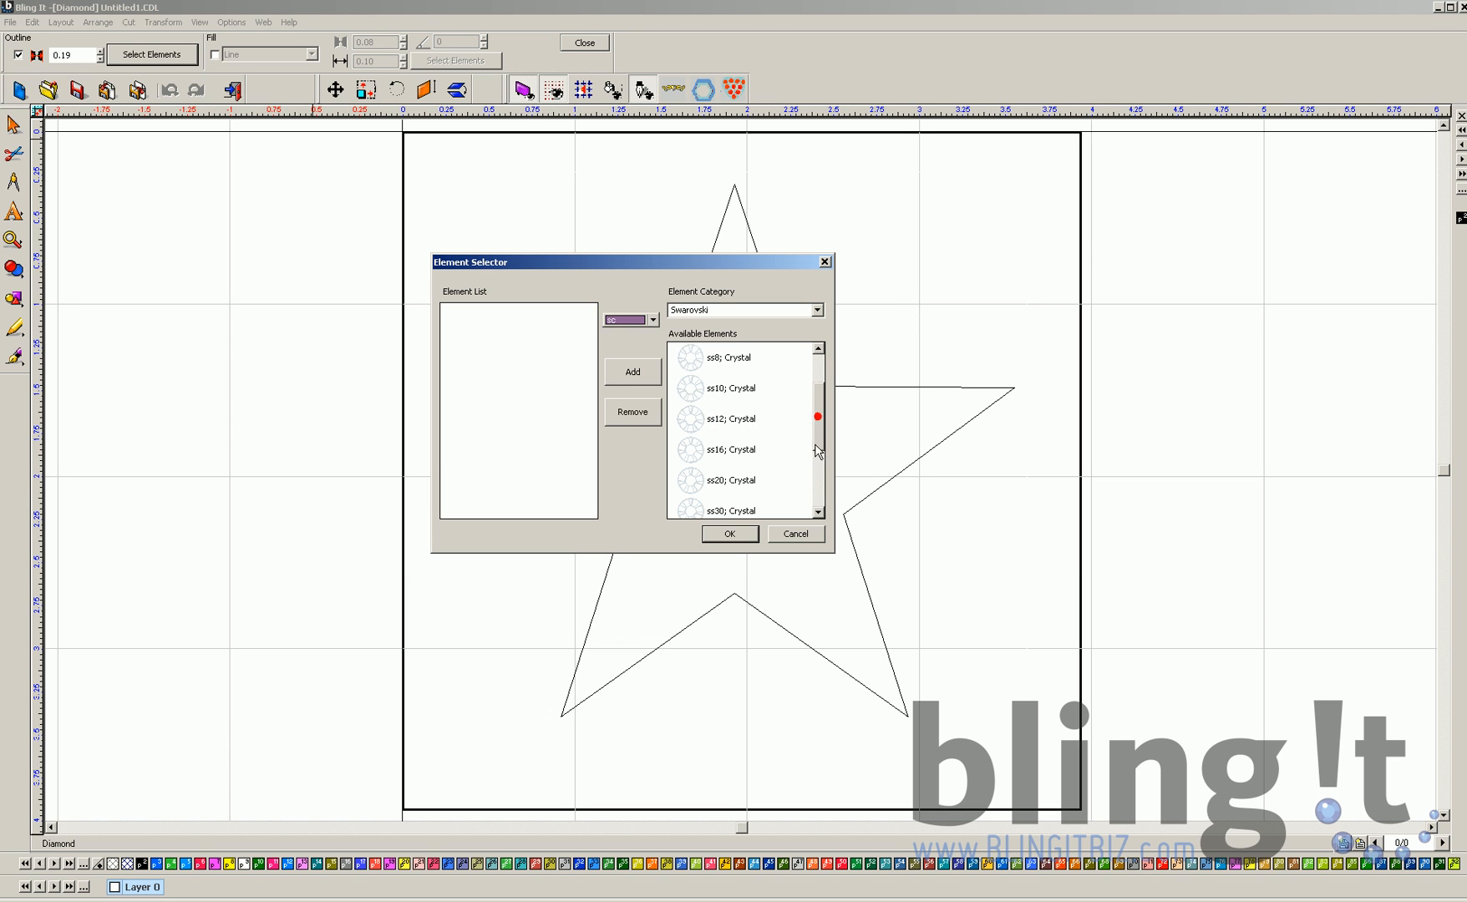
scroll(down, 3)
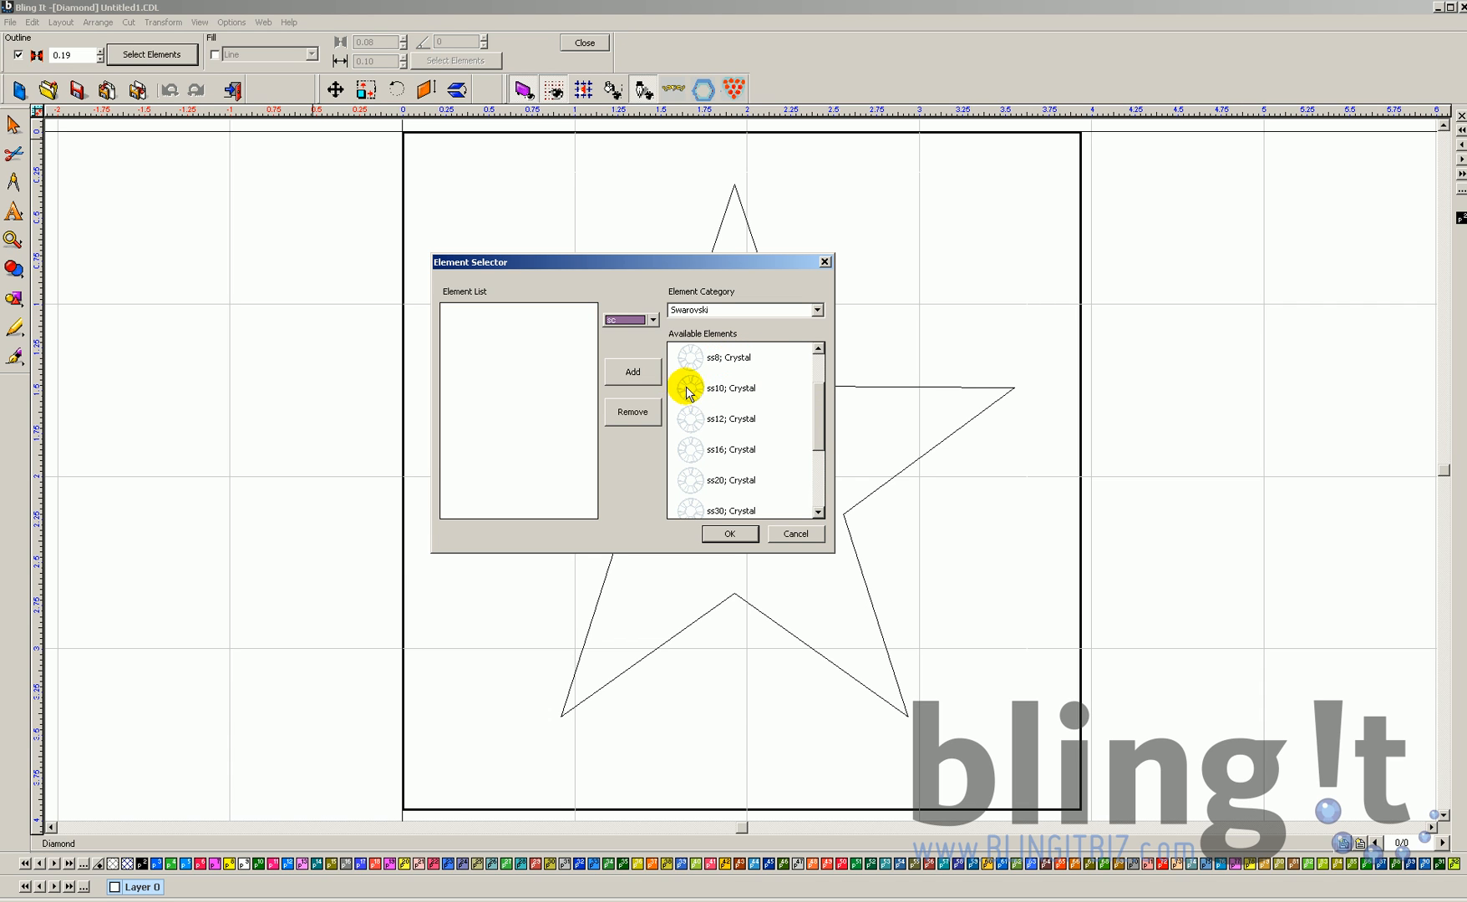
click(739, 388)
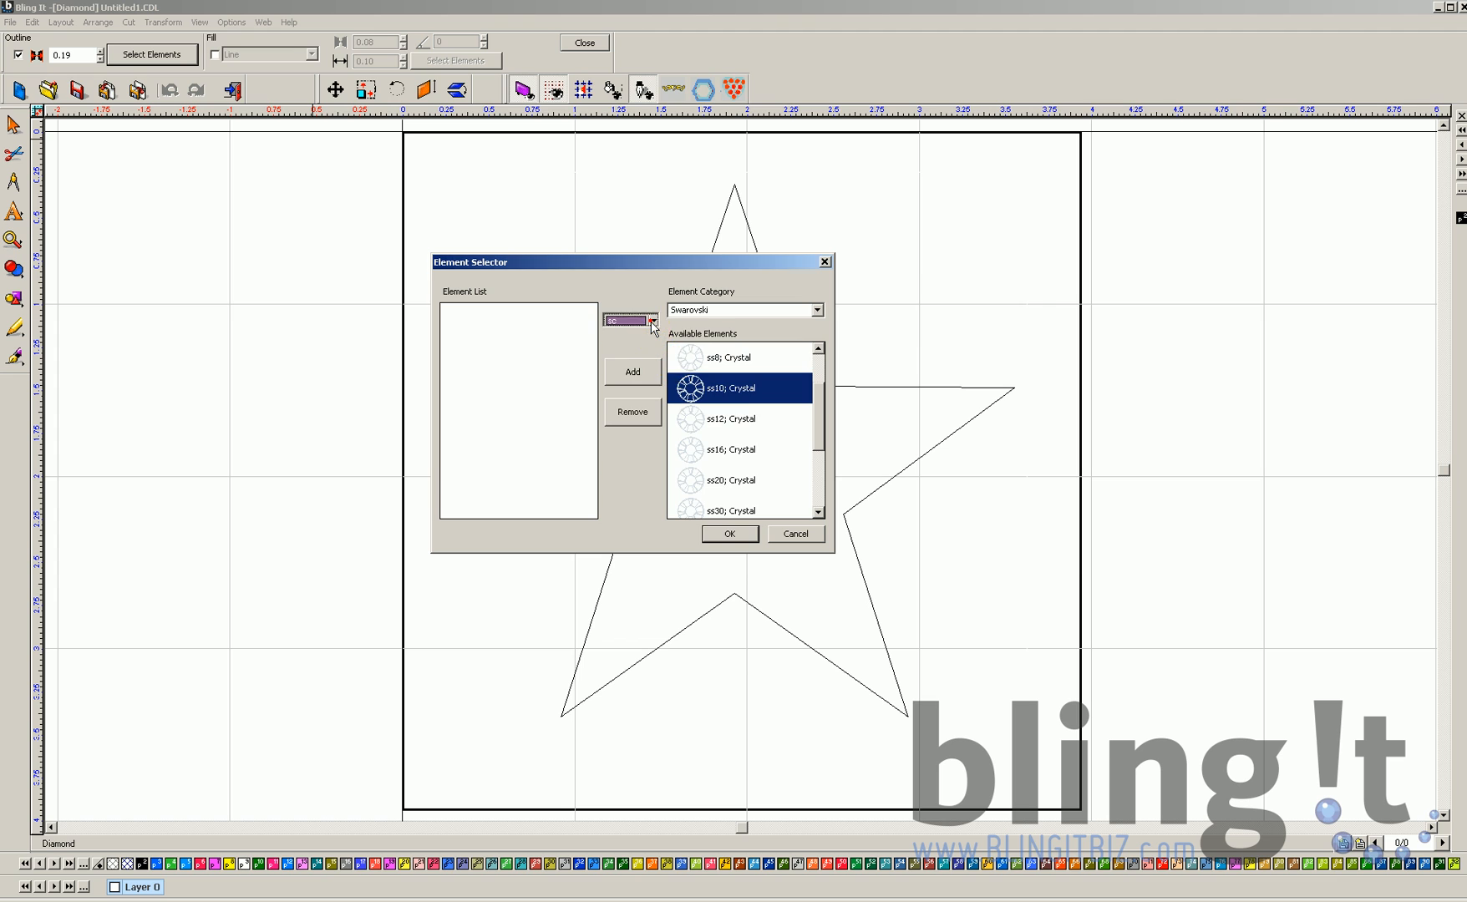
click(651, 320)
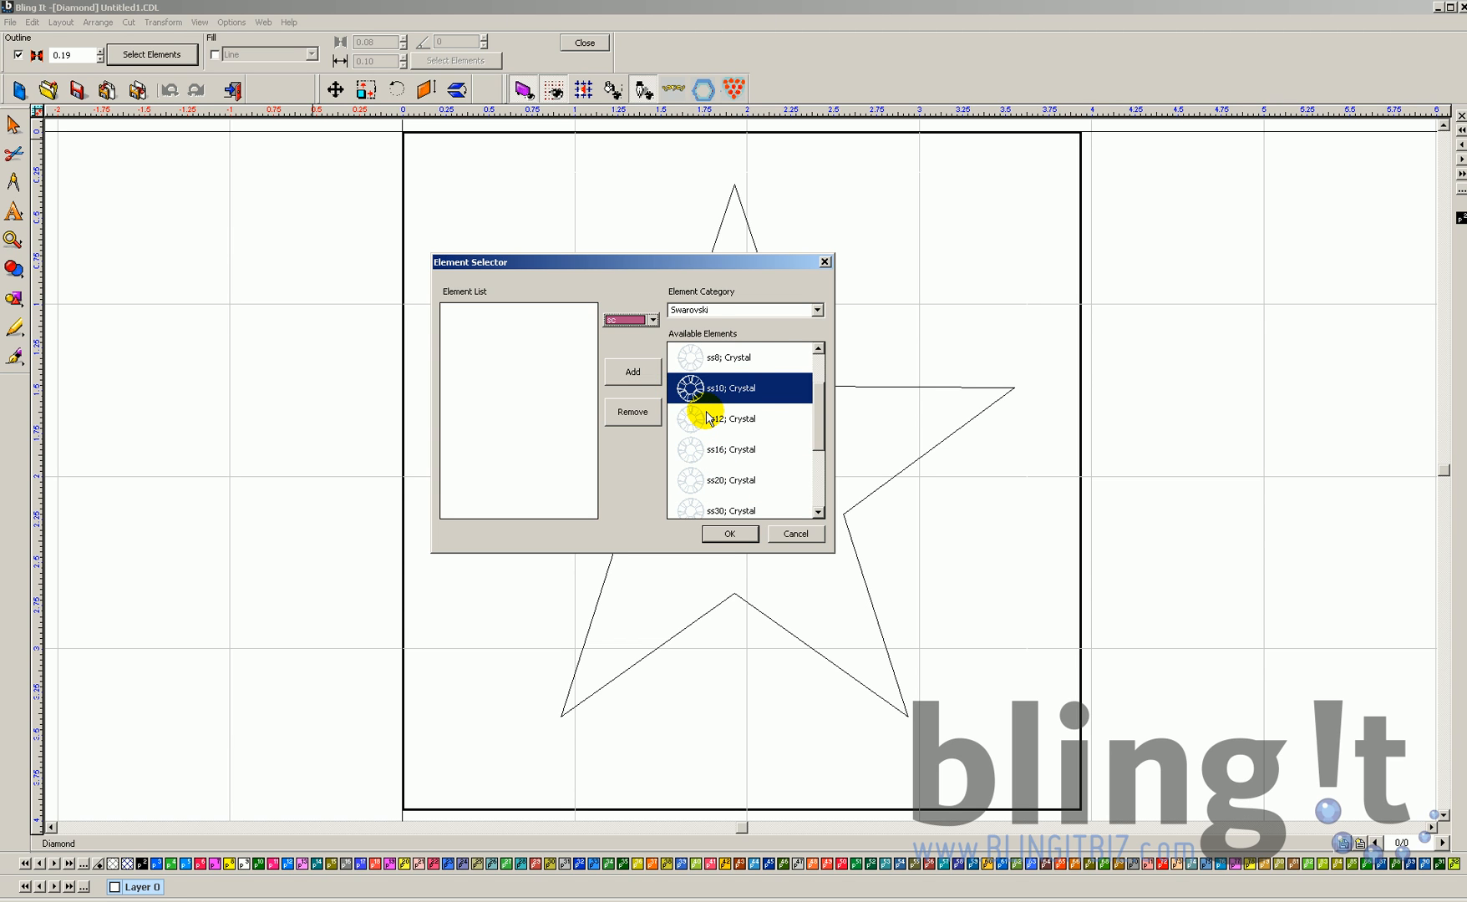
Set the stone colour to Fuchsia, add it to the element list, and confirm.
click(632, 372)
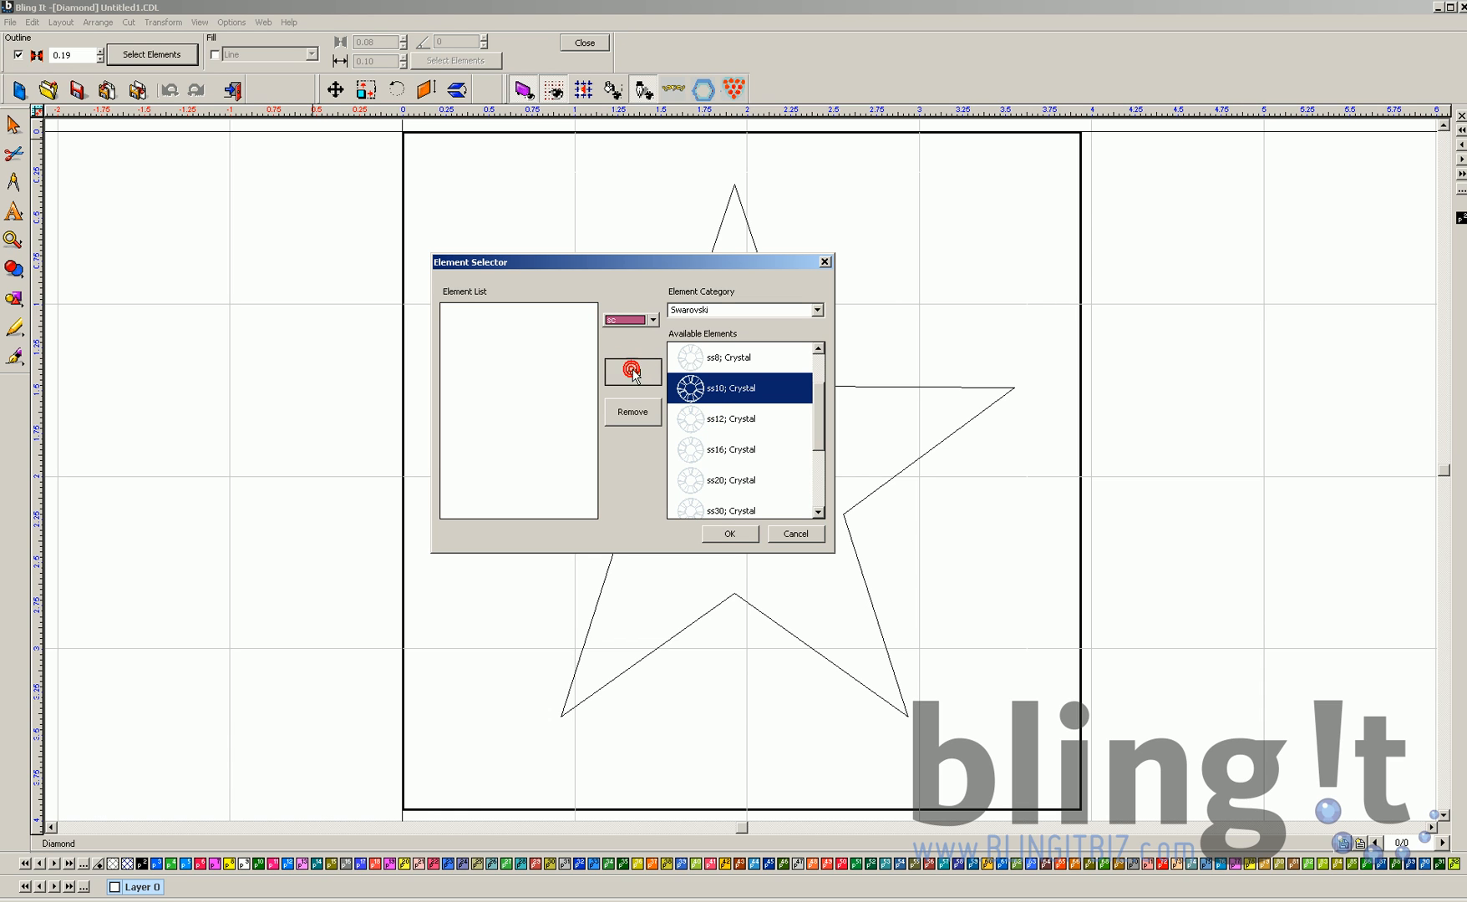
click(631, 371)
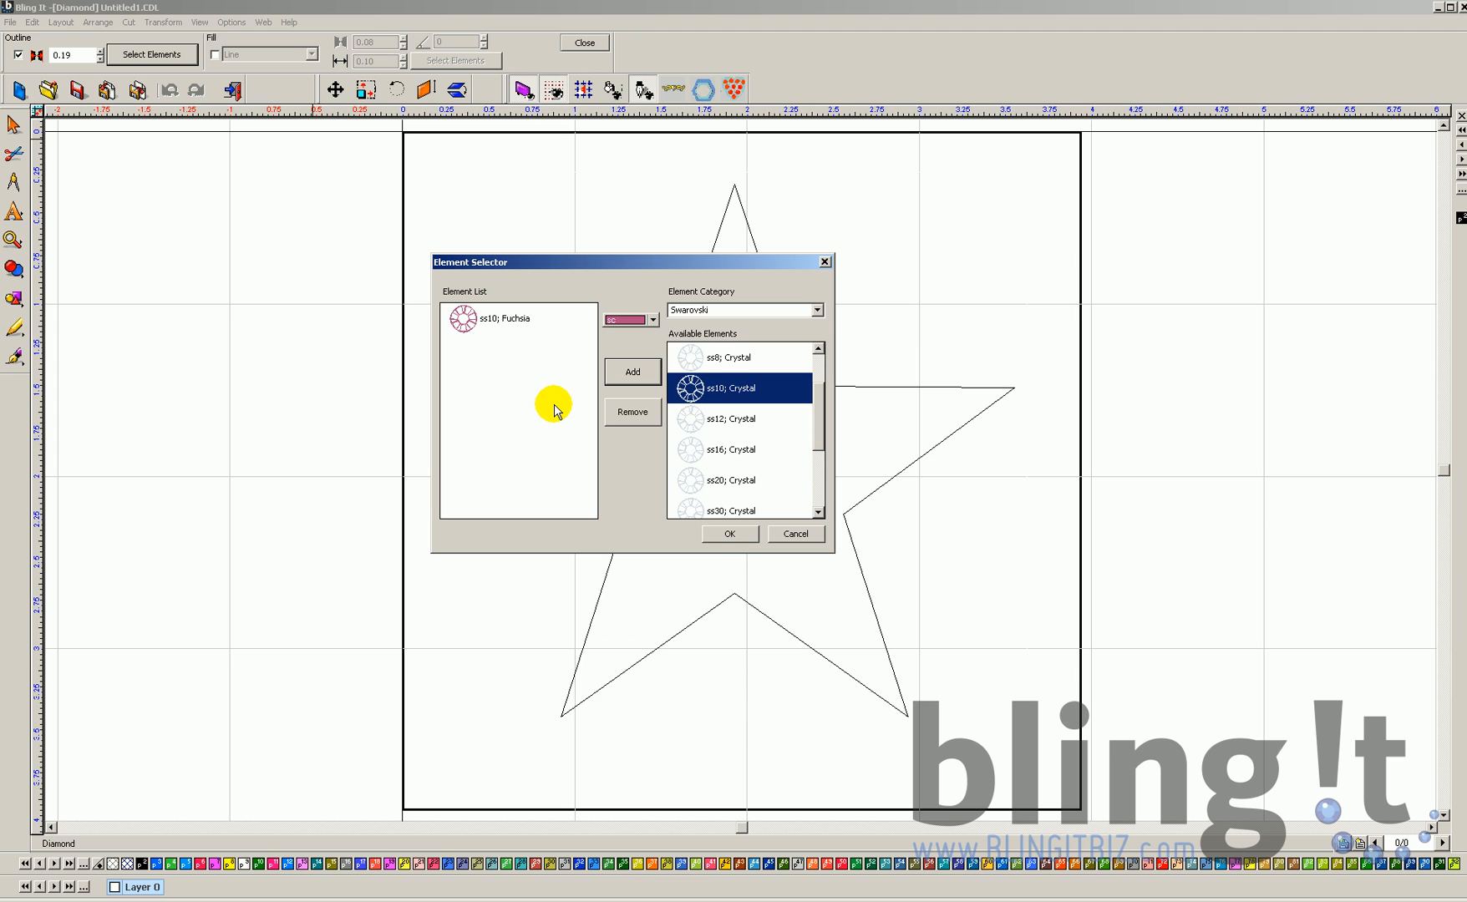
click(729, 534)
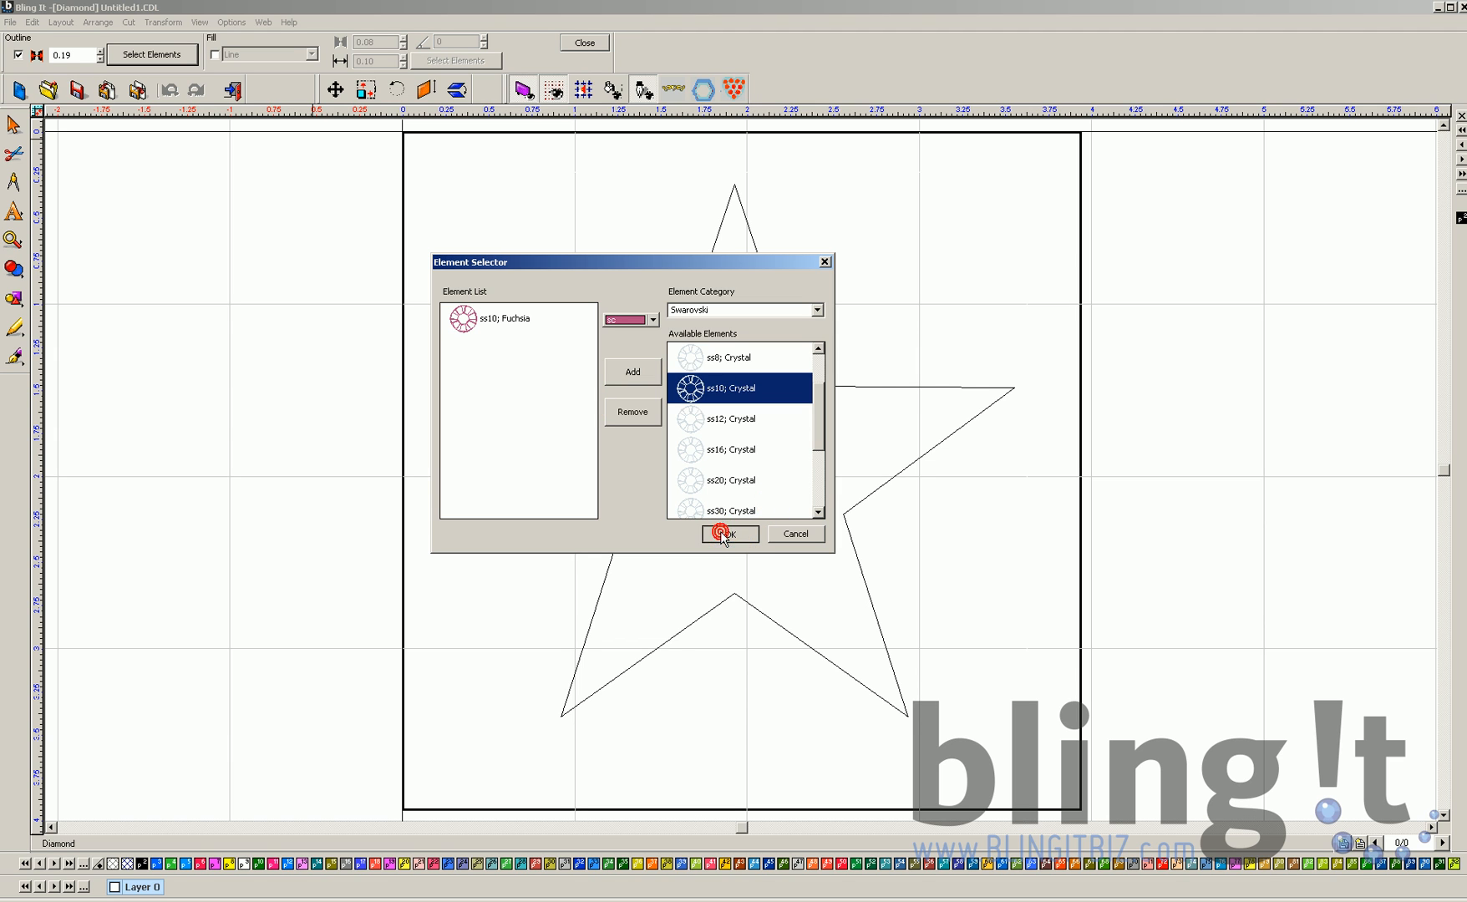
click(731, 533)
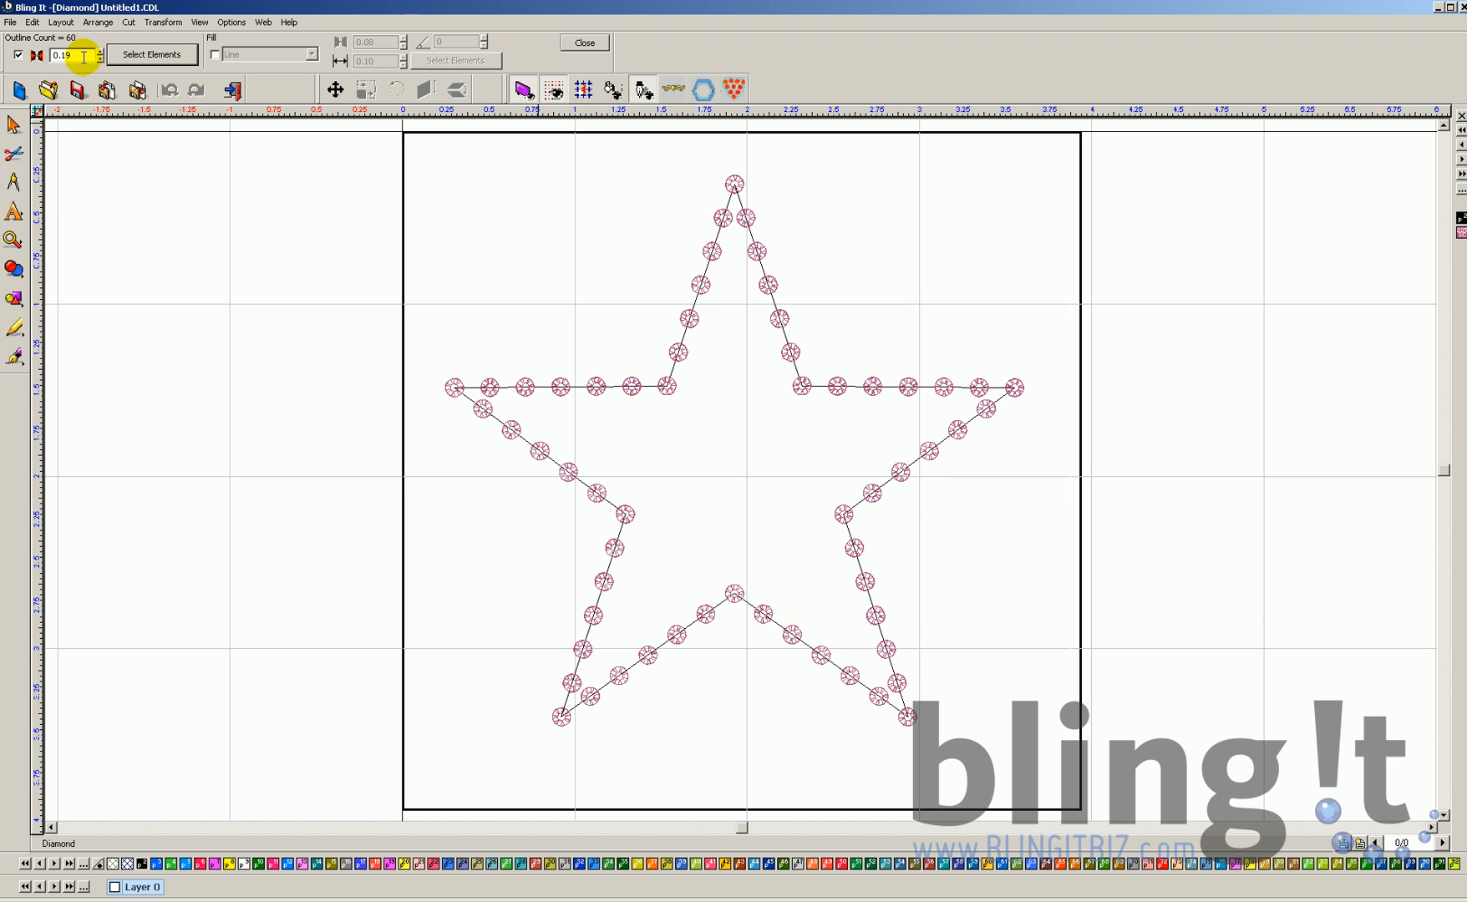
Try outline spacing values from 0.19 up to 0.31, then down to 0.15.
click(99, 52)
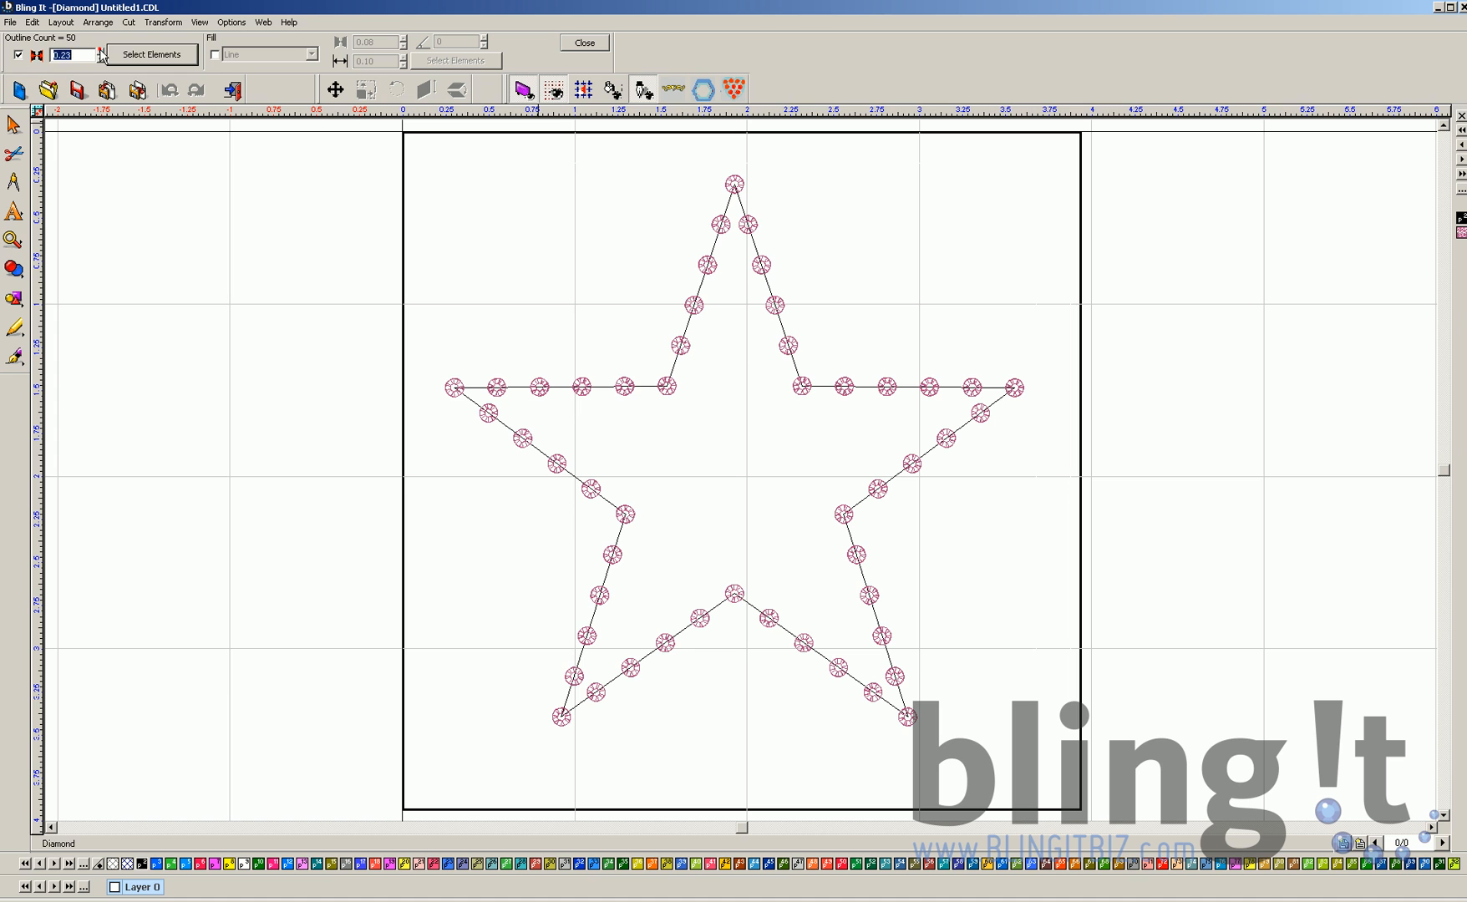
click(100, 57)
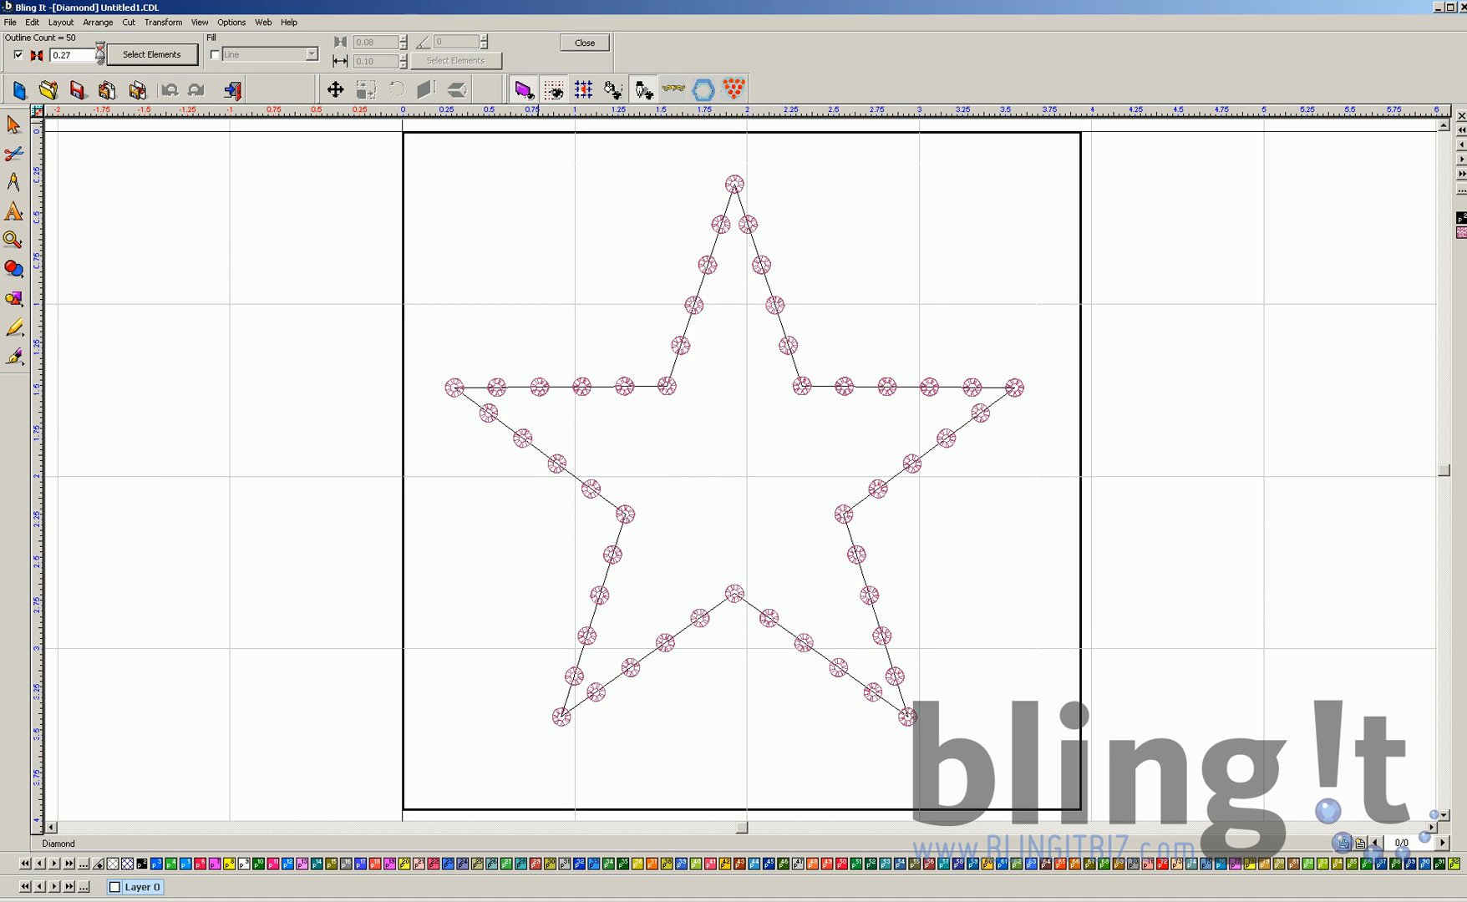
click(100, 54)
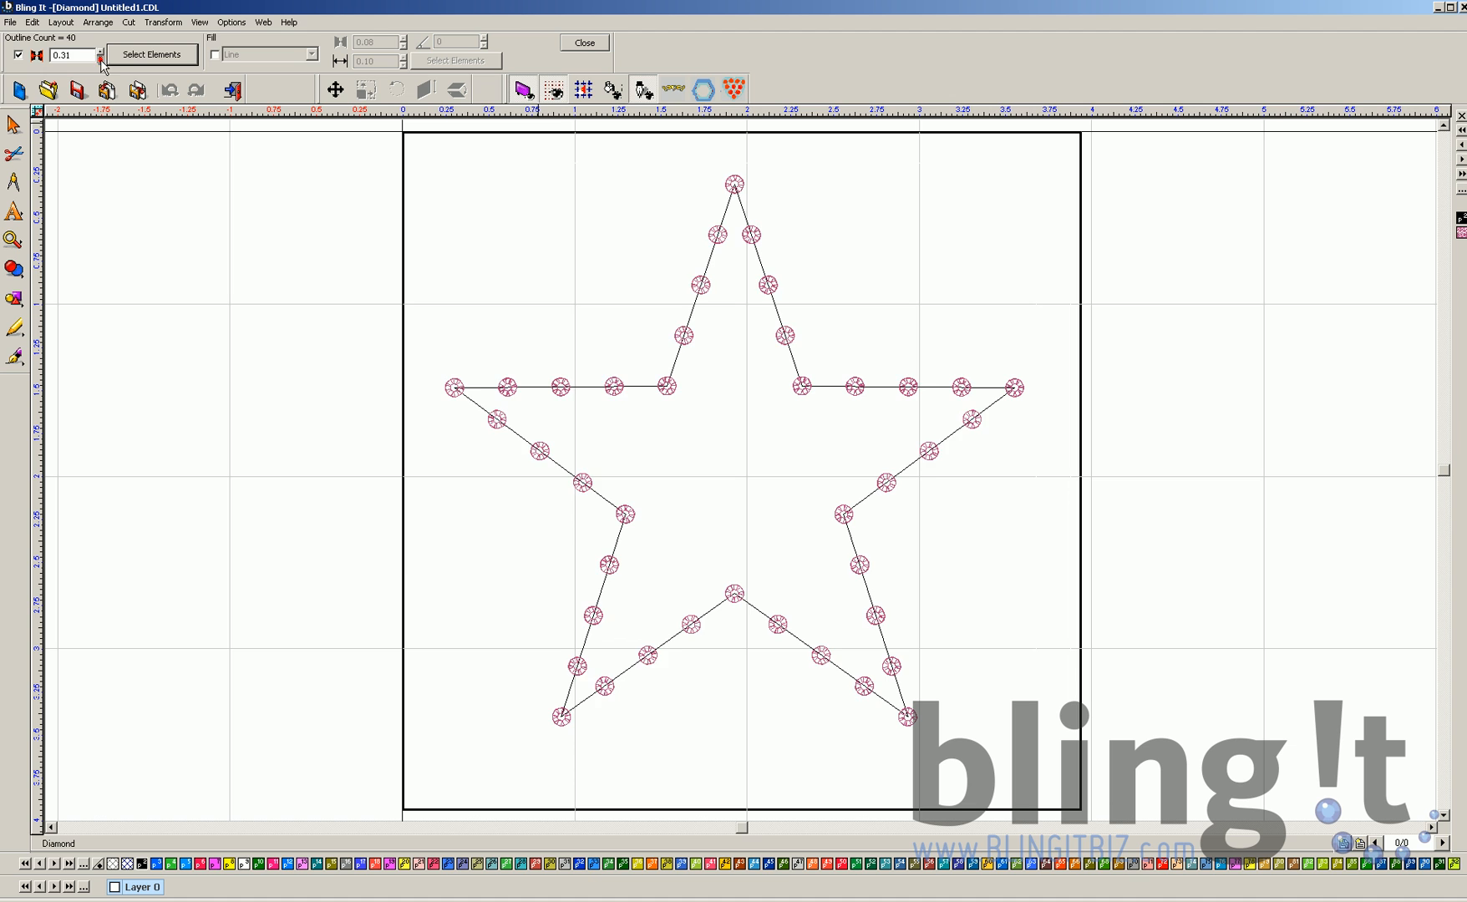
click(99, 60)
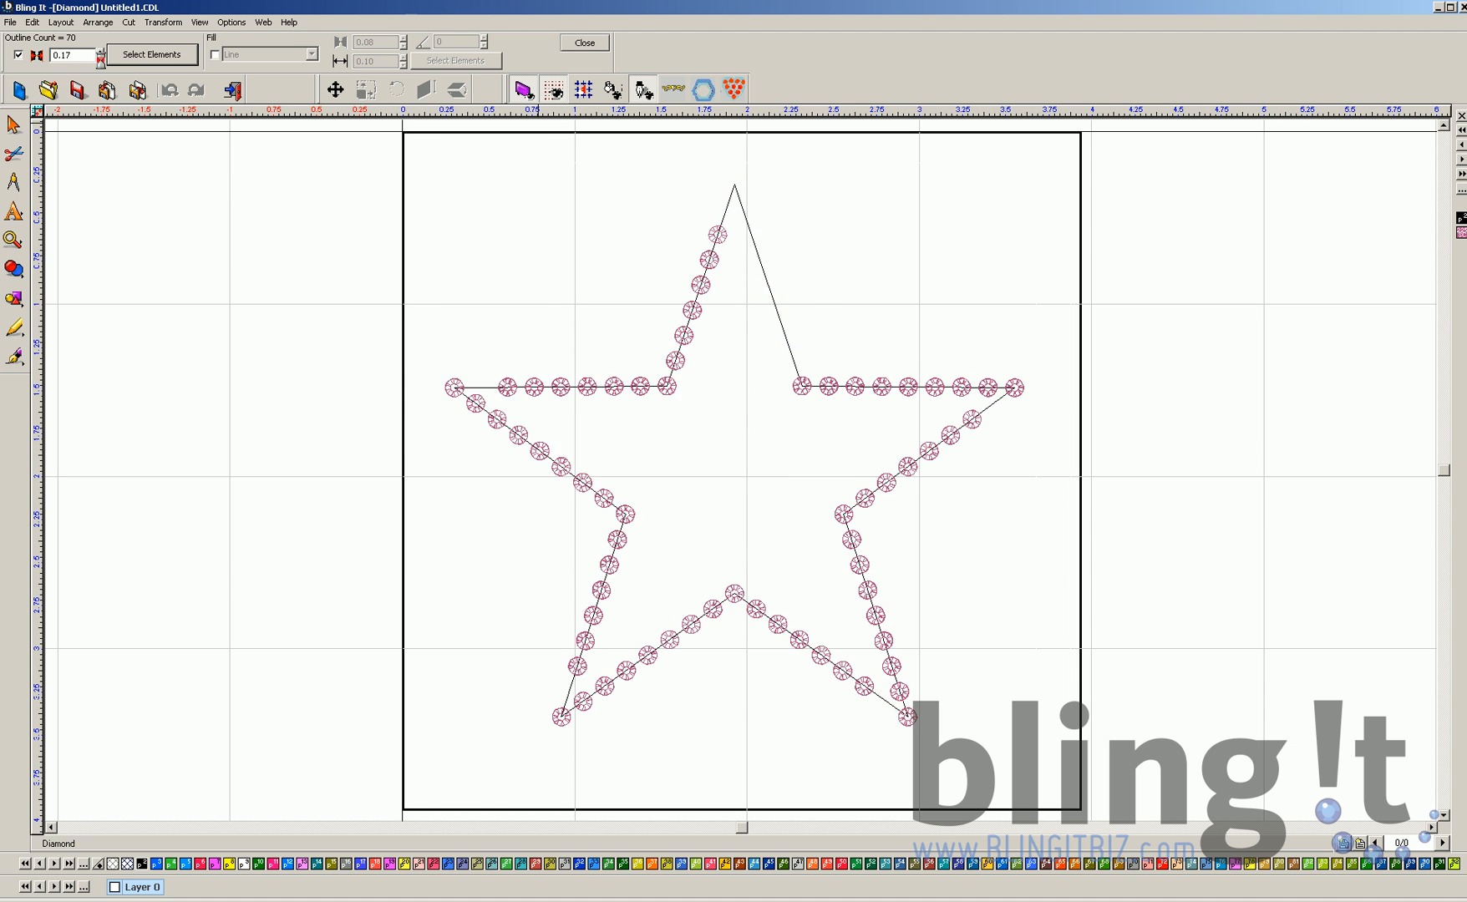
click(100, 48)
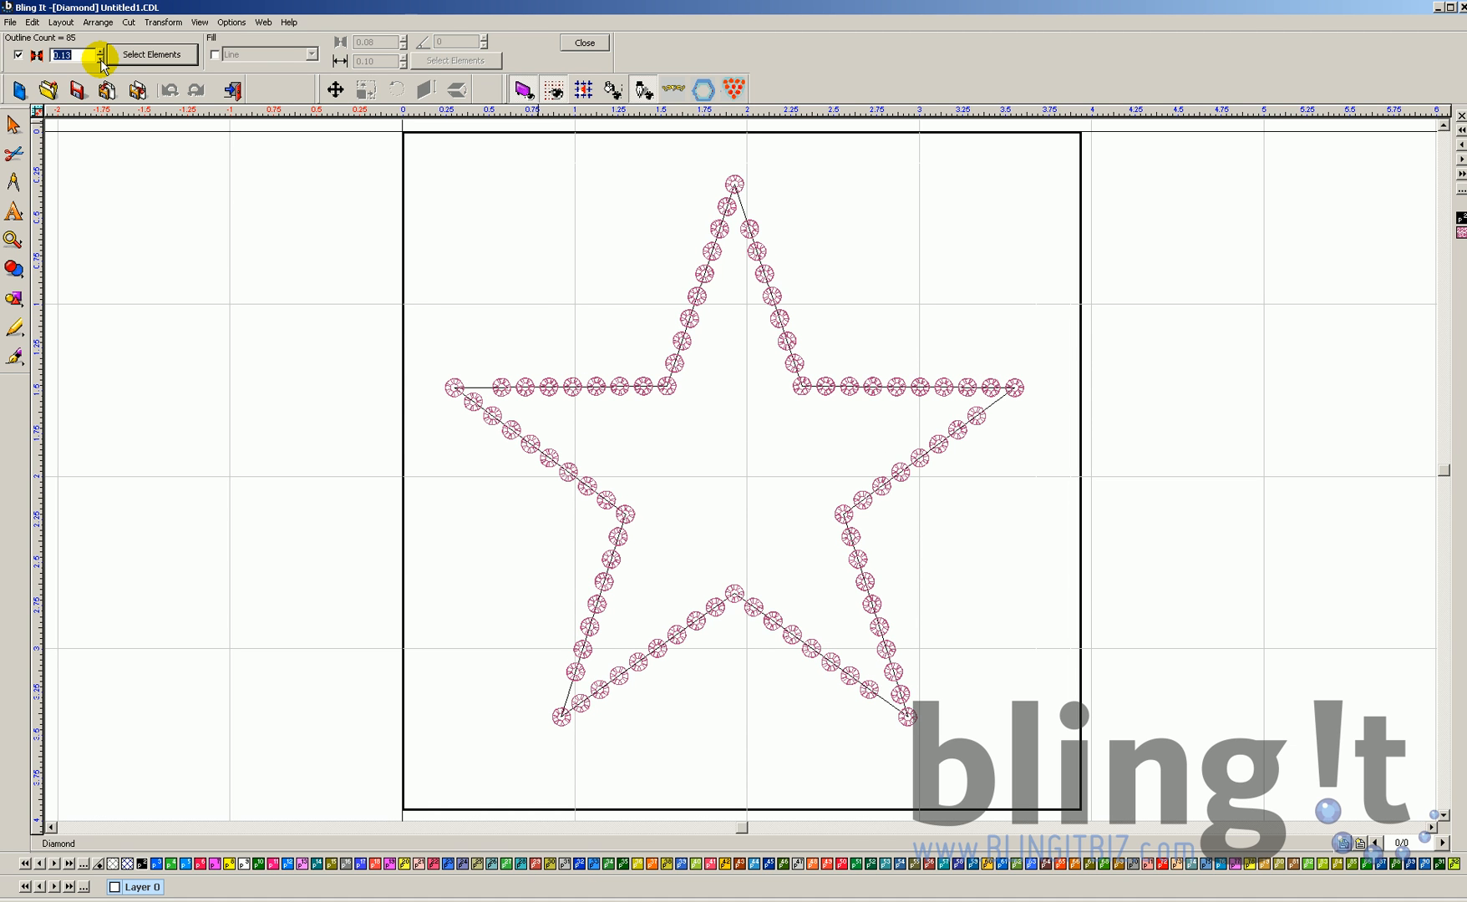
mouse_move(556, 251)
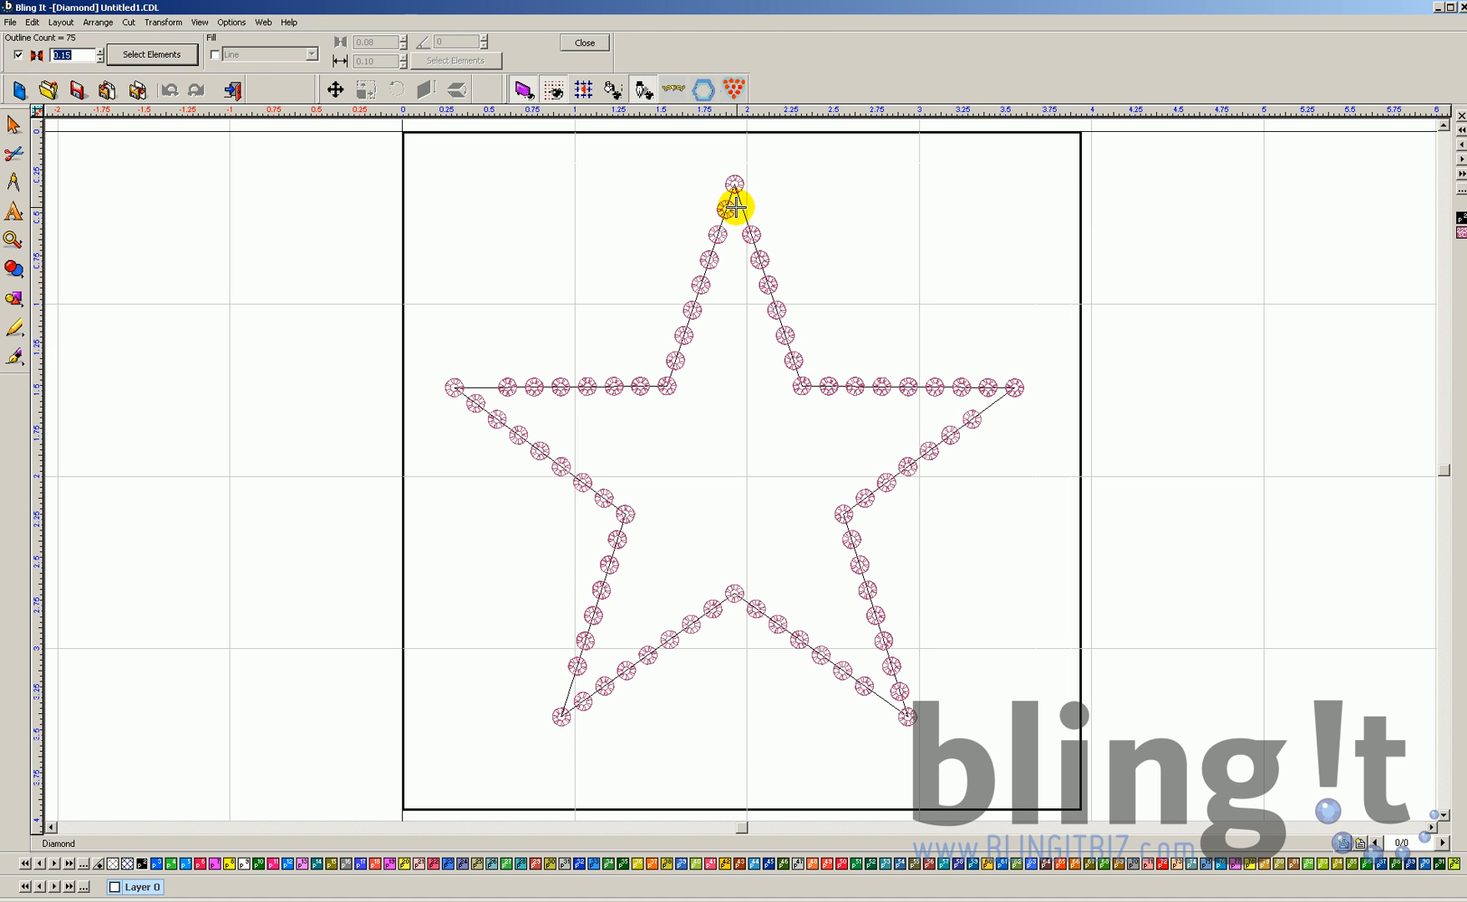
mouse_move(329, 147)
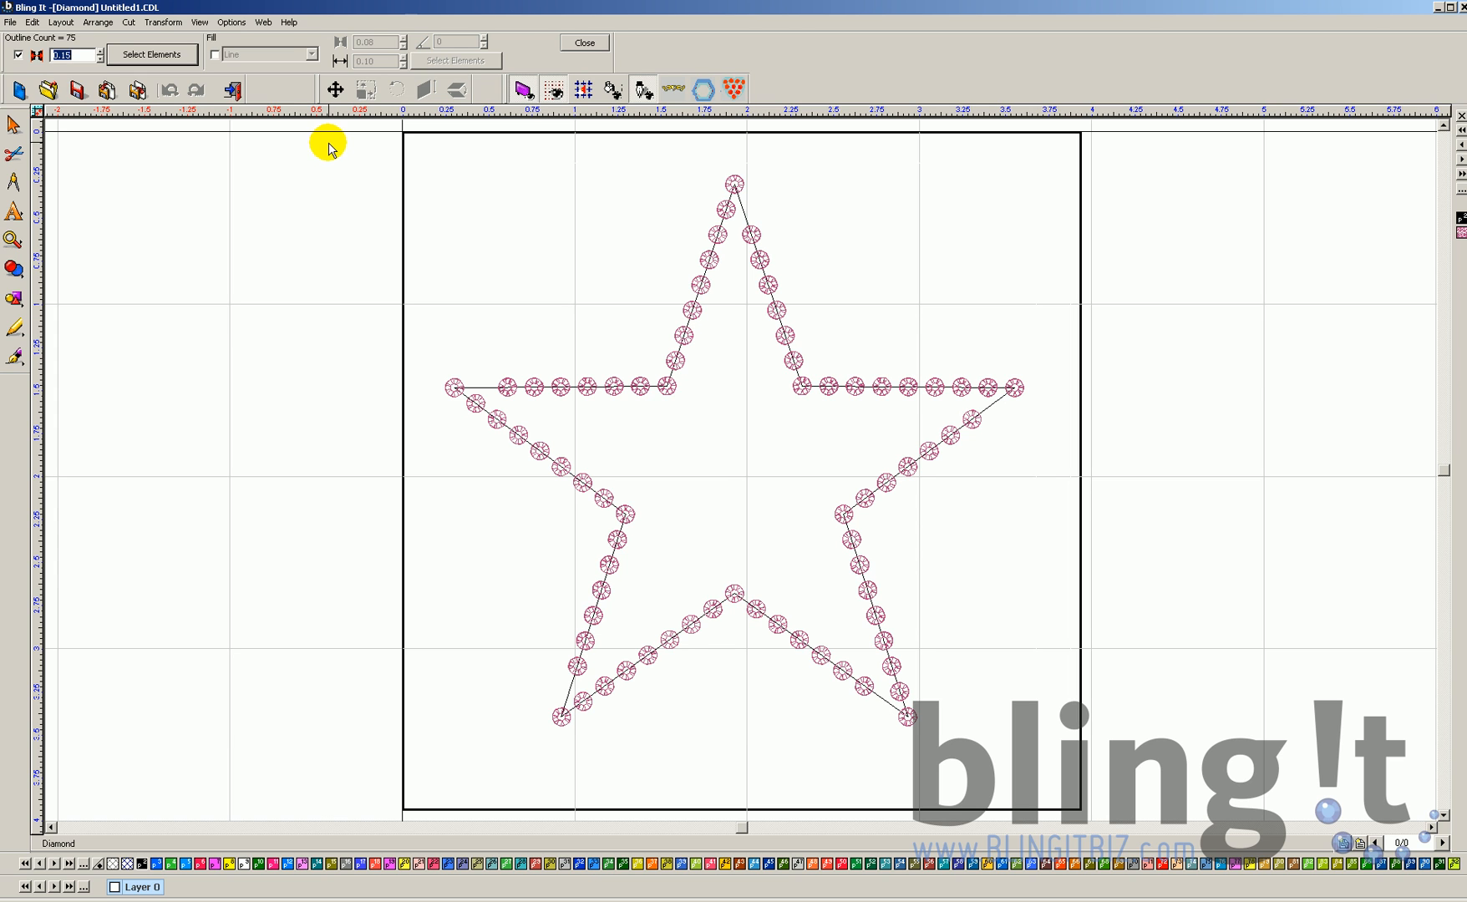
Set outline spacing to 0.23 so Outline Count shows 50.
click(99, 53)
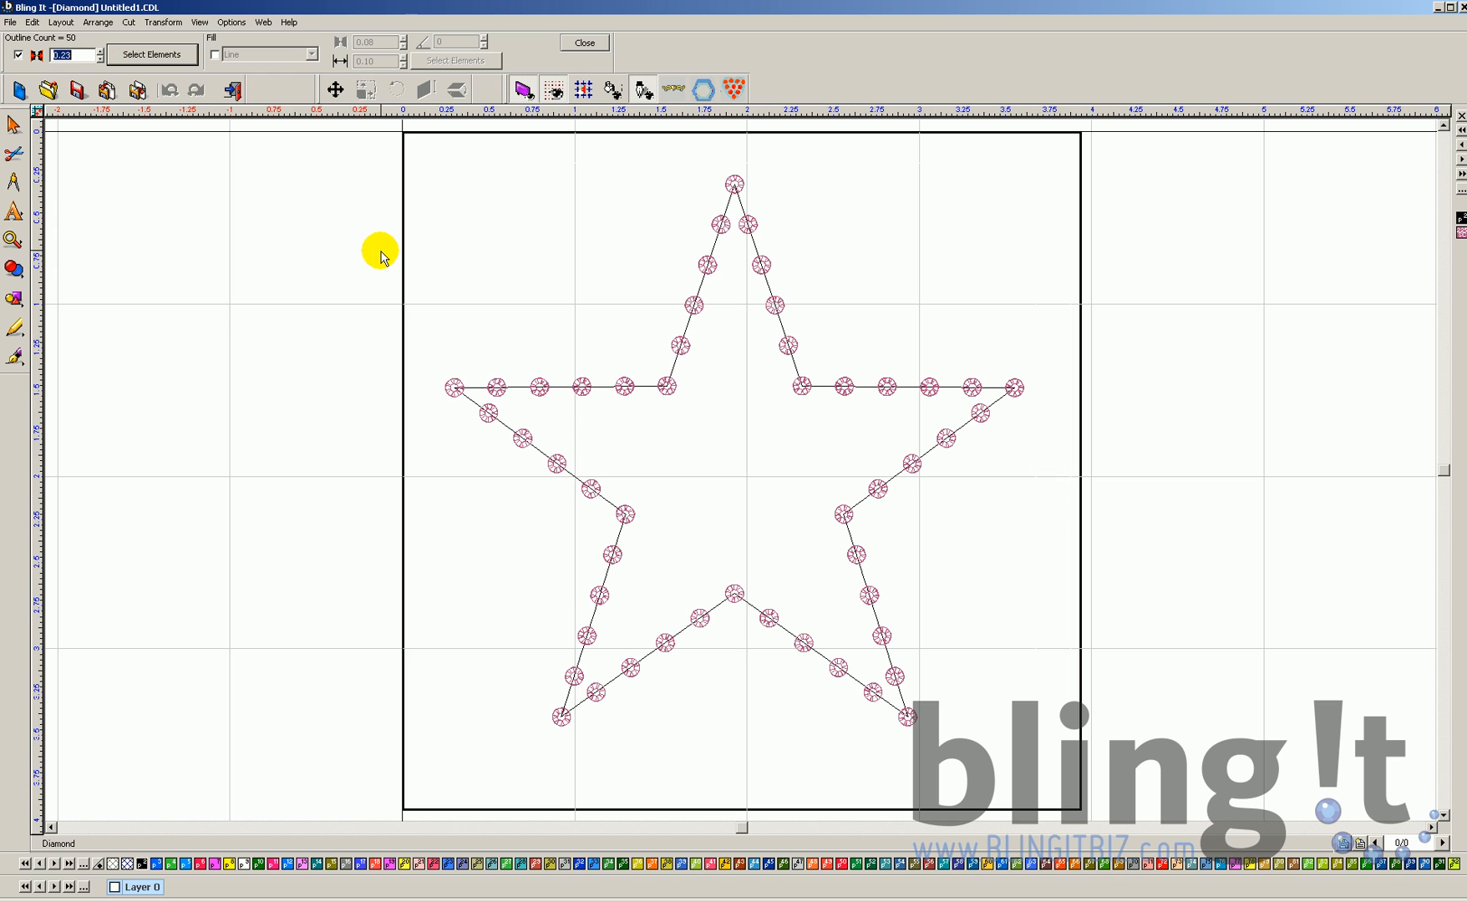
mouse_move(595, 590)
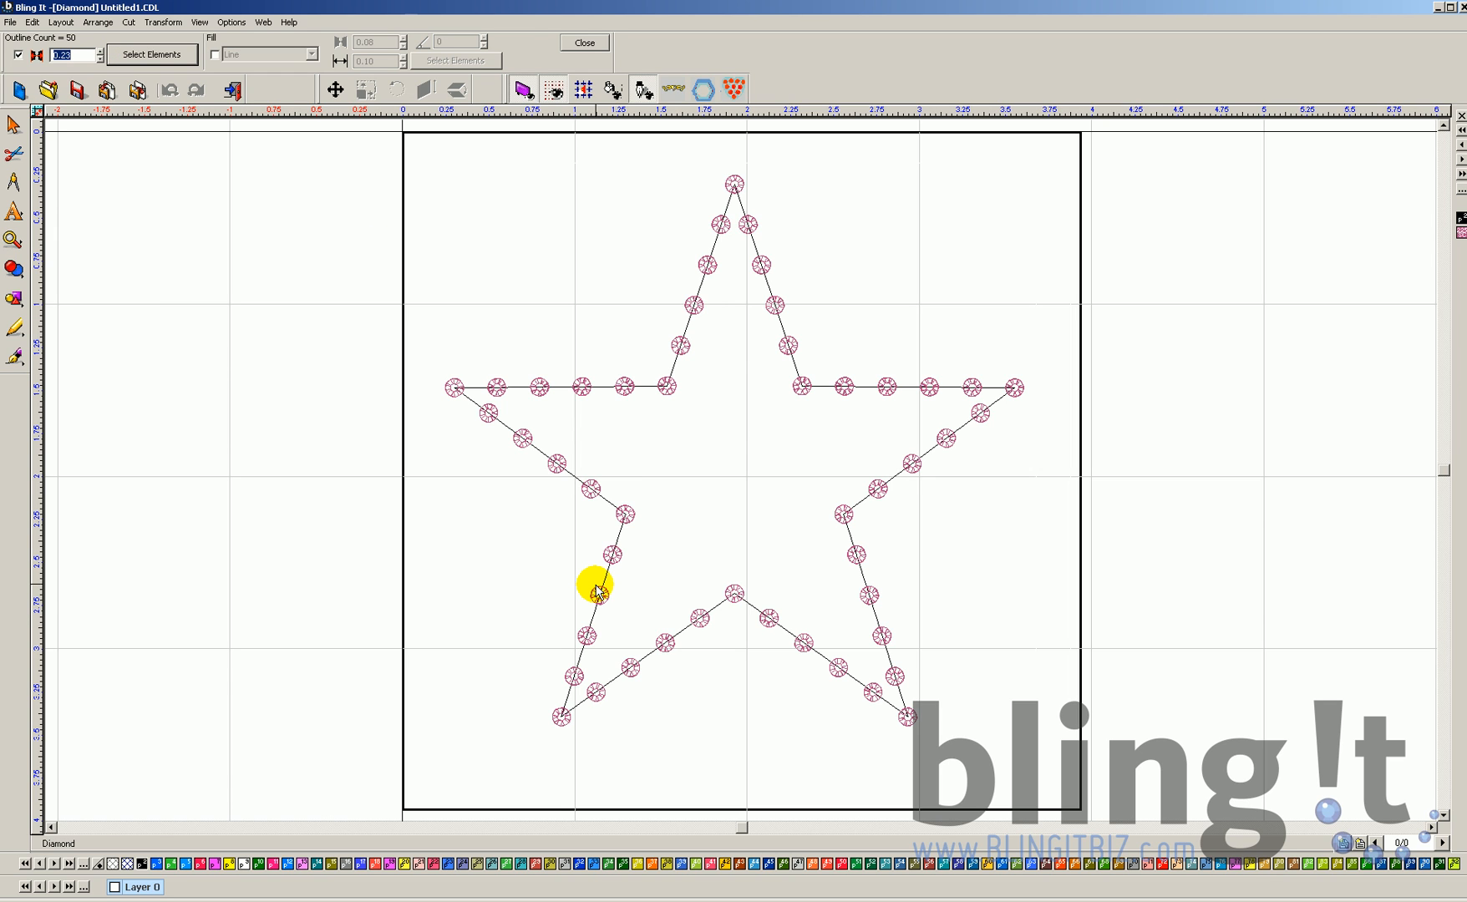